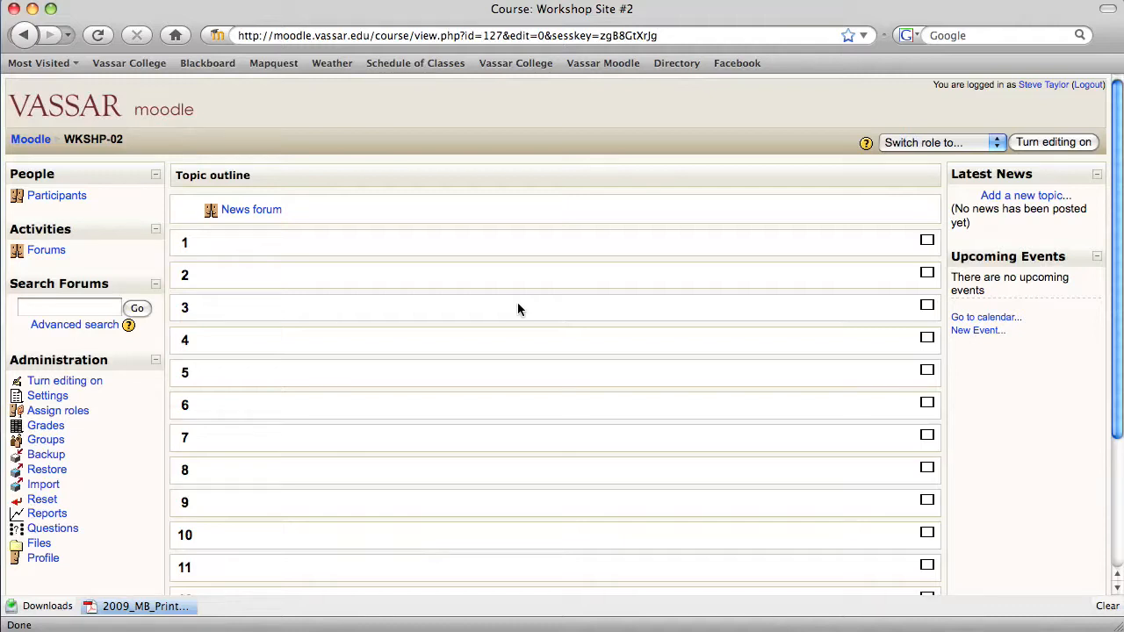
pyautogui.moveTo(804, 243)
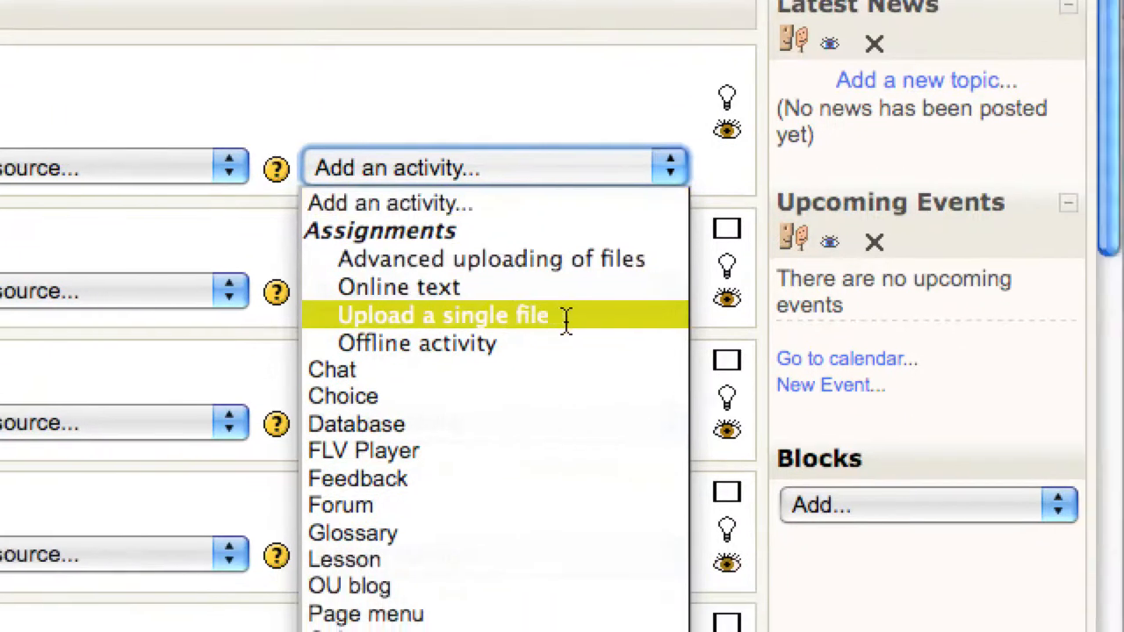
# Start a single-file upload assignment named 'Reaction paper #1'
pyautogui.click(443, 315)
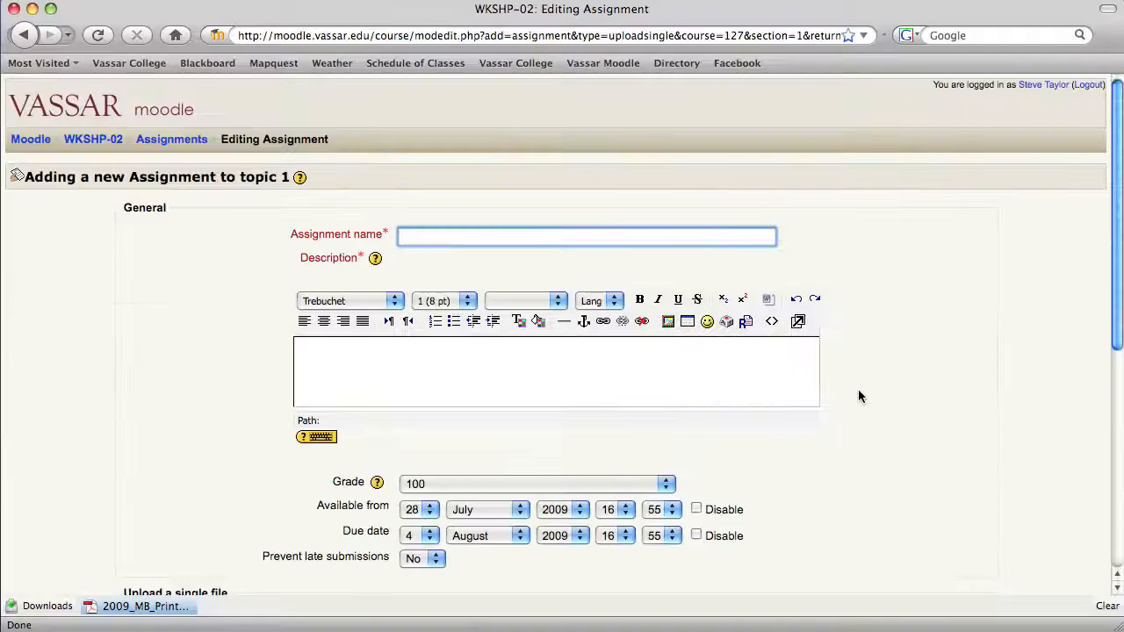
pyautogui.write('R')
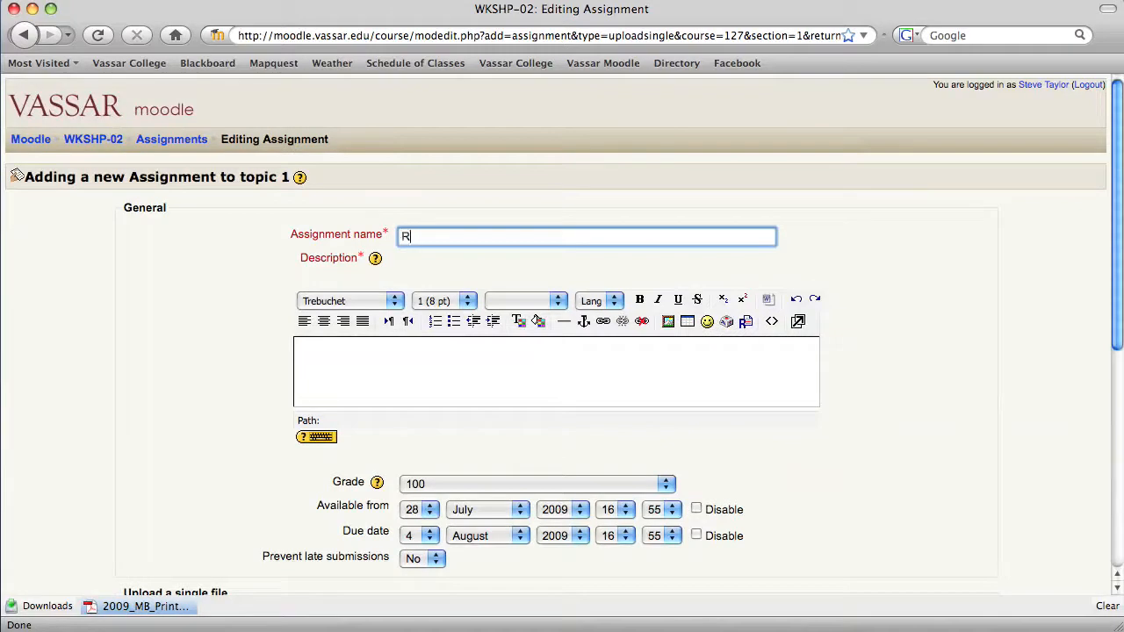
pyautogui.write('eaction paper')
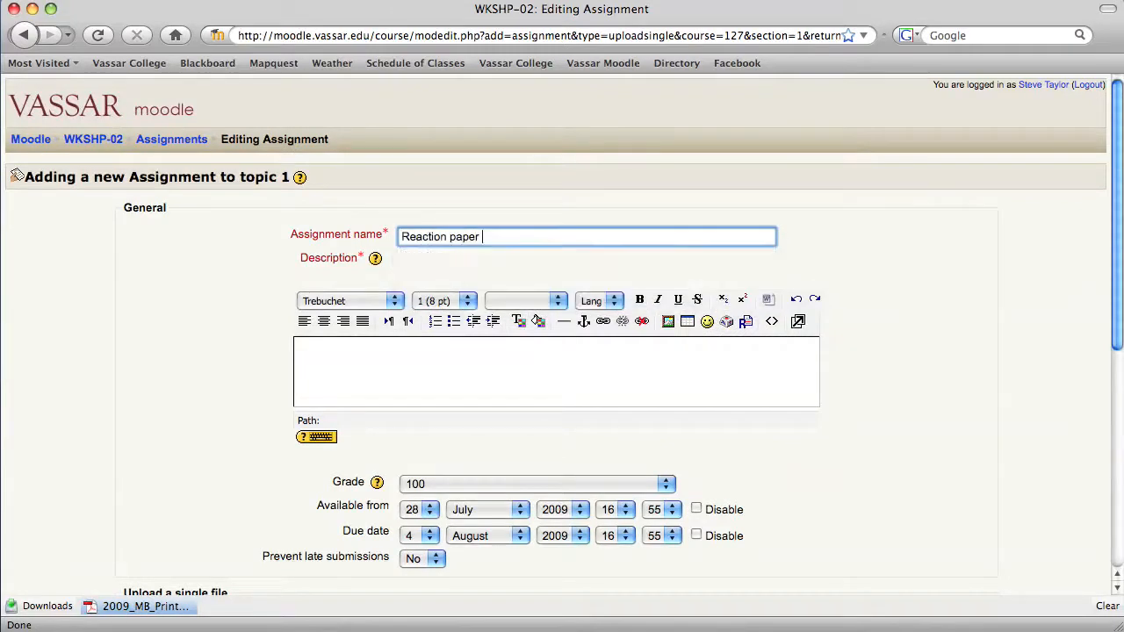
pyautogui.write('#1')
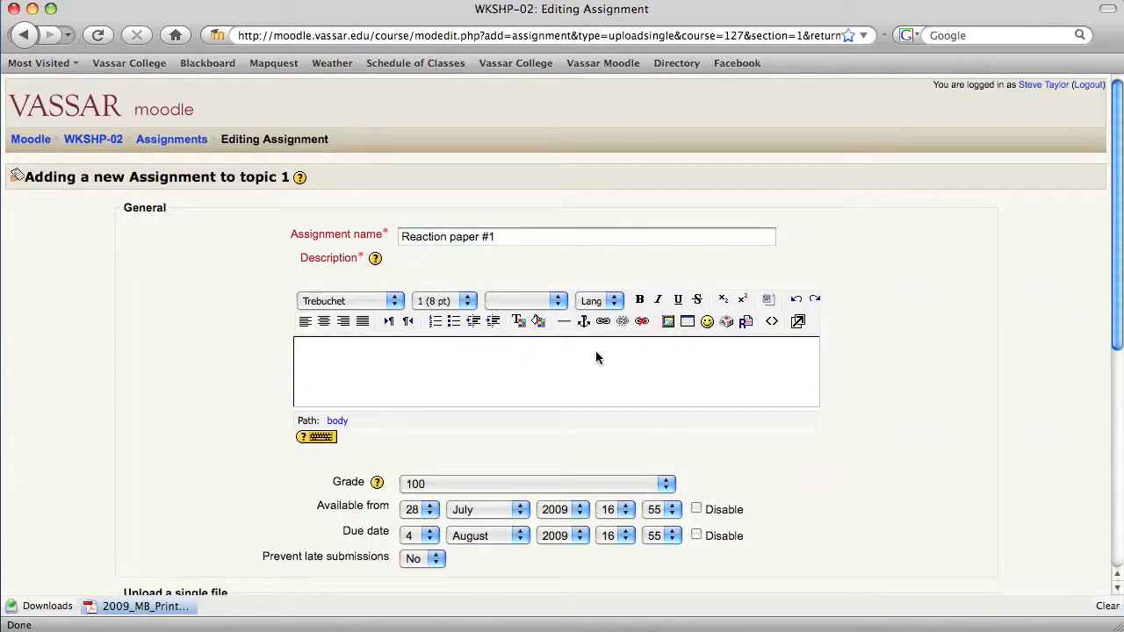
# Add the description 'Please write a one-page paper expressing your reaction to the film we watched this week.'
pyautogui.write('Please write')
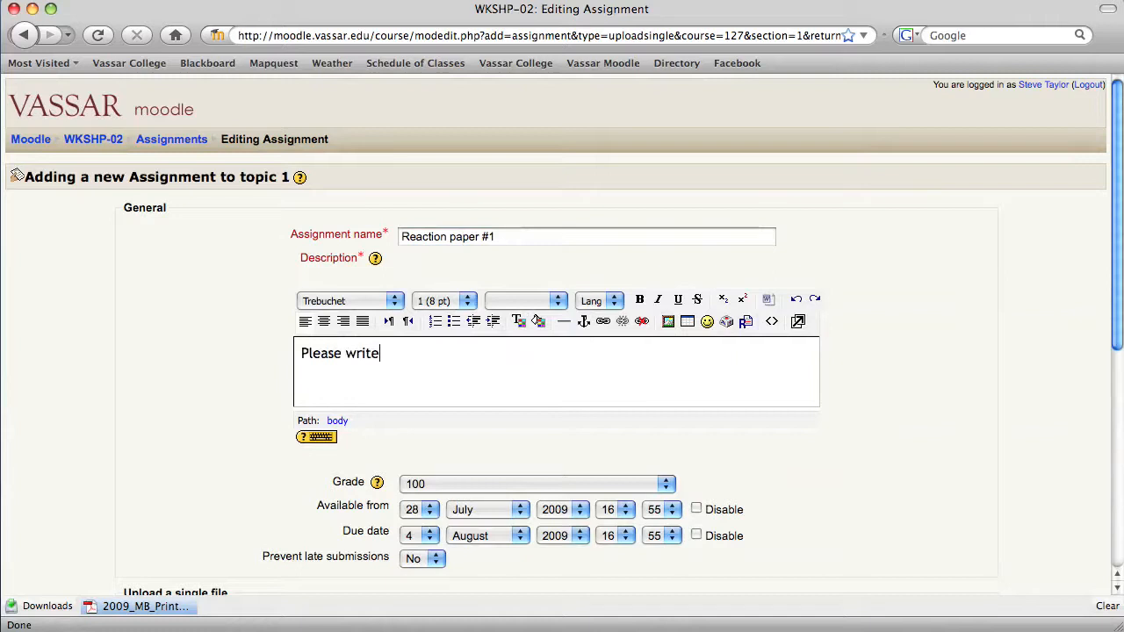
pyautogui.write('a one-page paper exp')
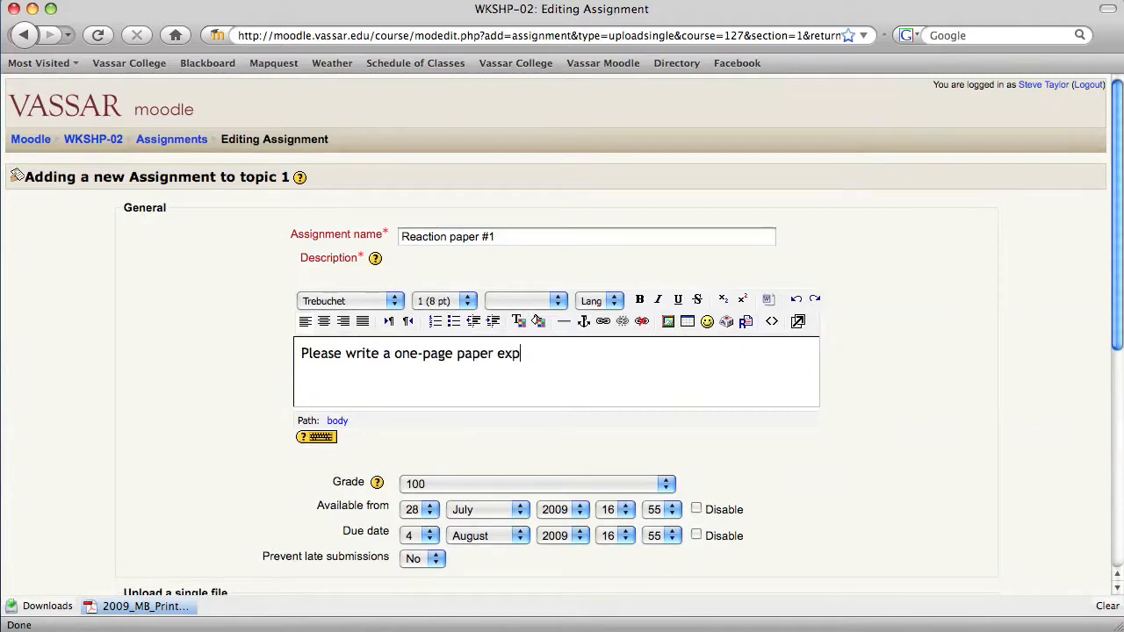
pyautogui.write('ressing your reaction to the f')
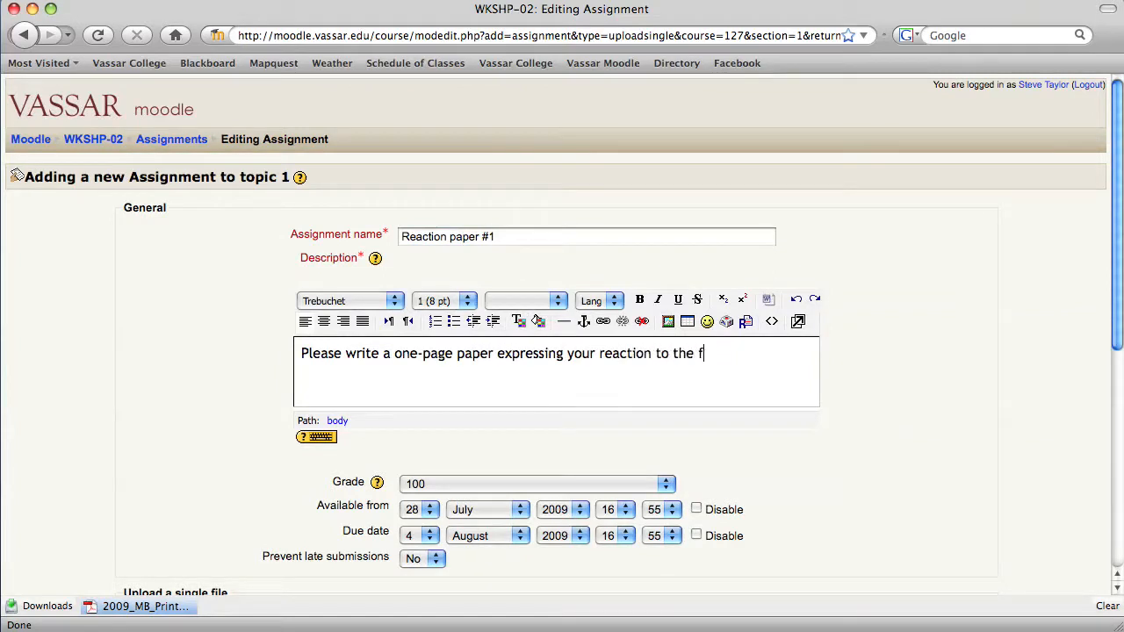
pyautogui.write('ilm we watched this week.')
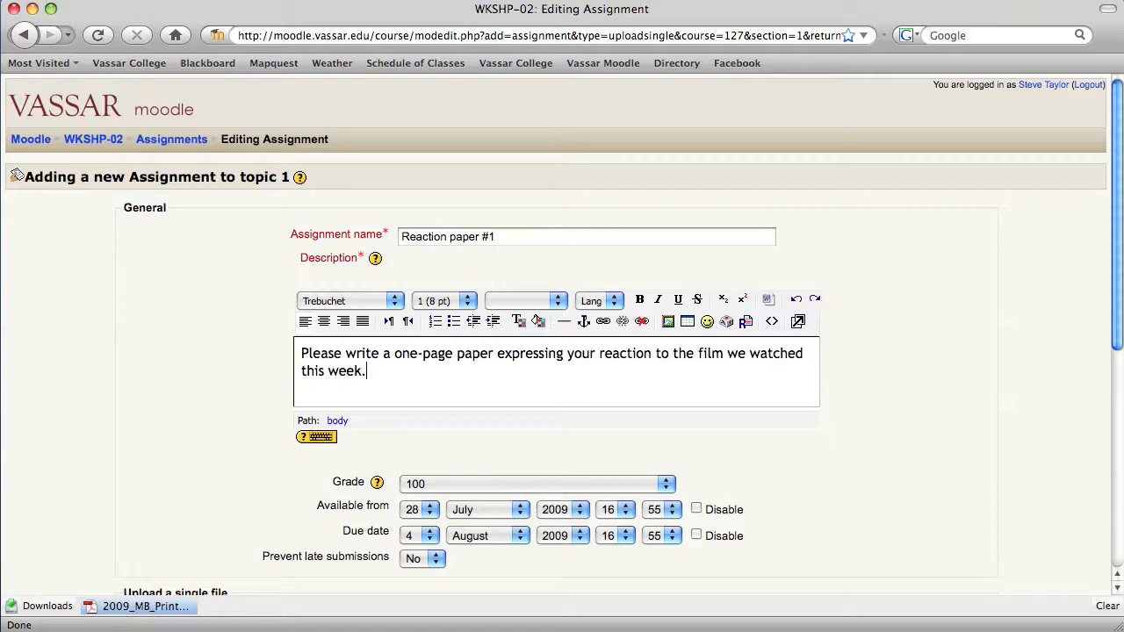
pyautogui.scroll(-3)
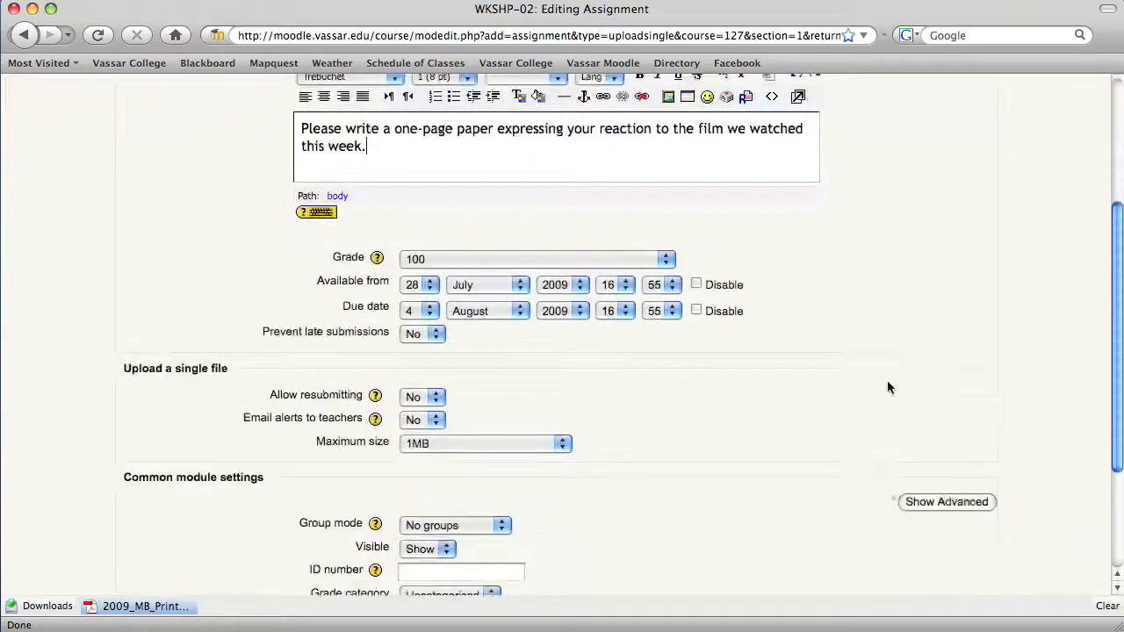
pyautogui.scroll(-3)
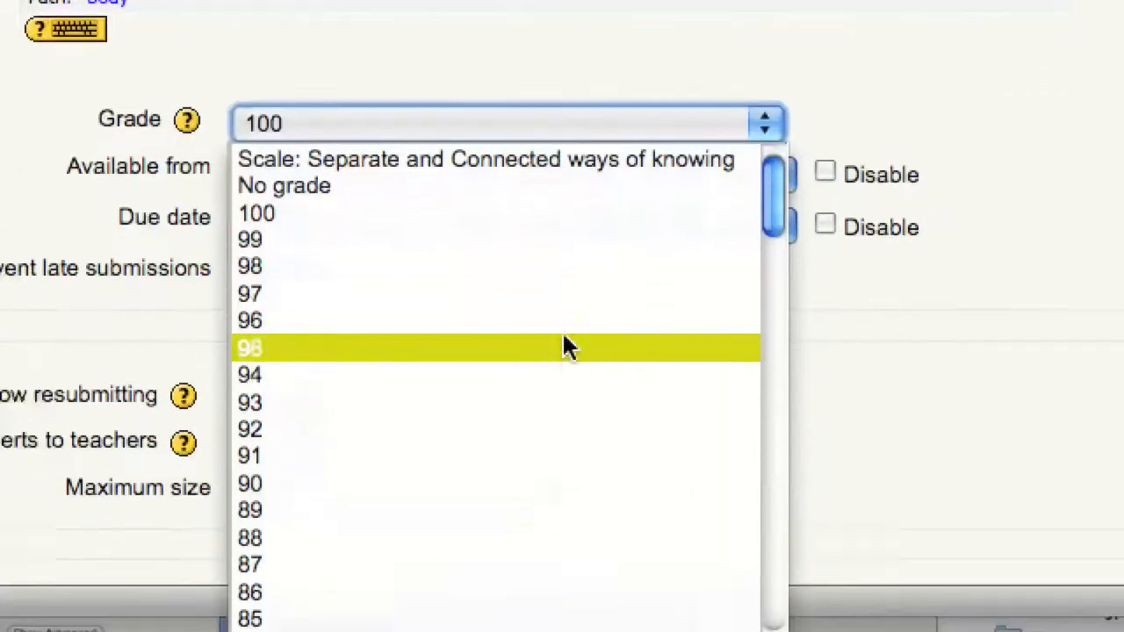
pyautogui.scroll(-3)
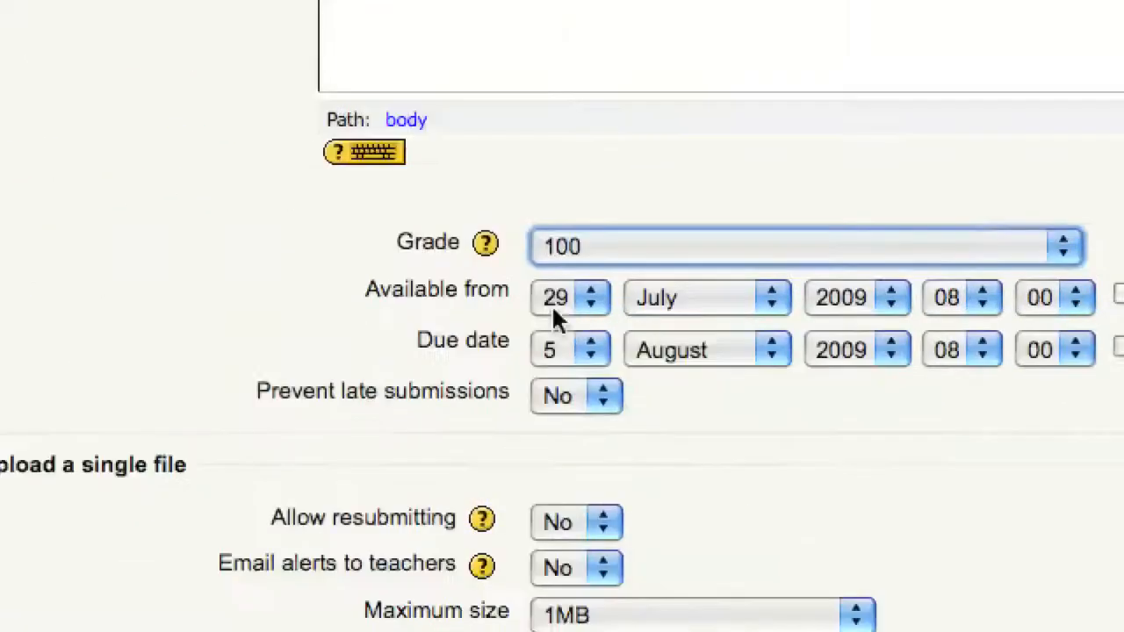
pyautogui.scroll(-3)
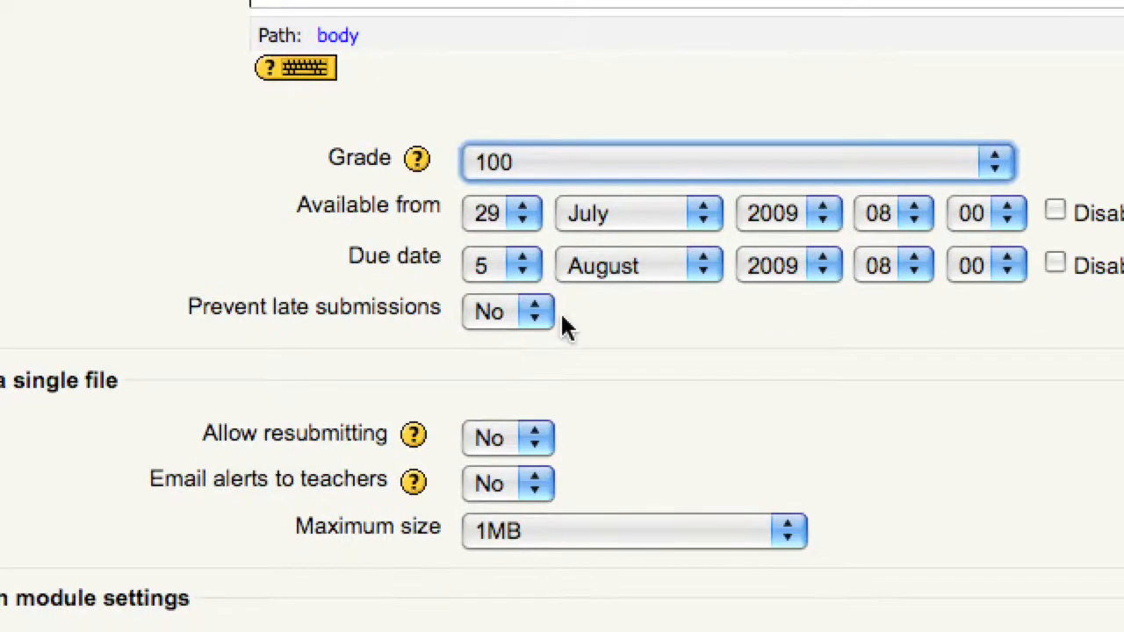
pyautogui.scroll(-3)
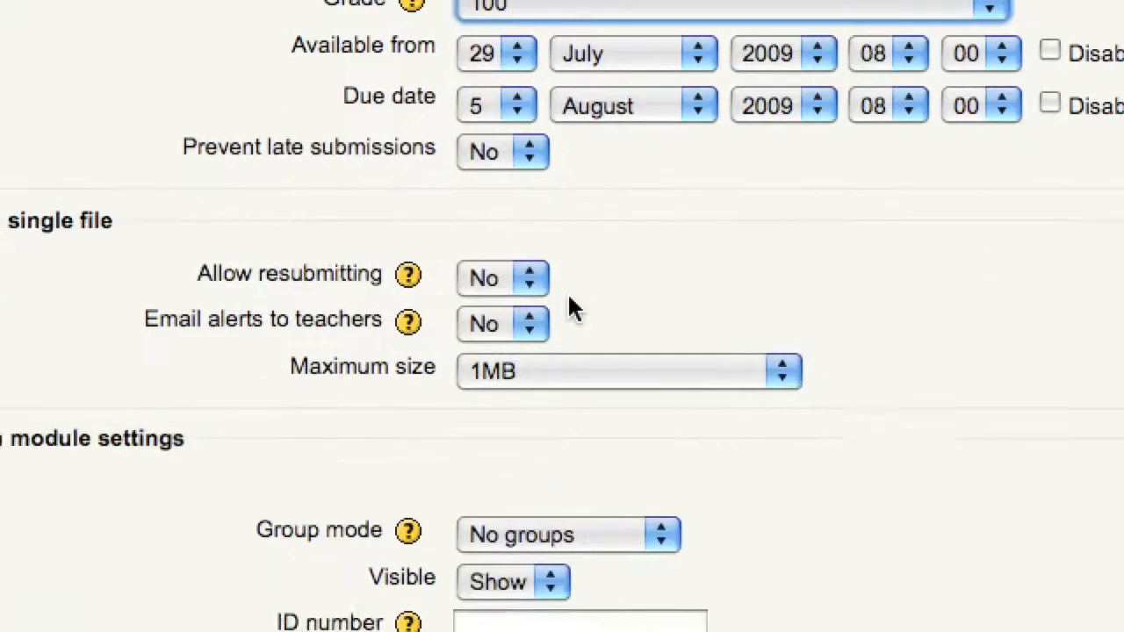
pyautogui.scroll(3)
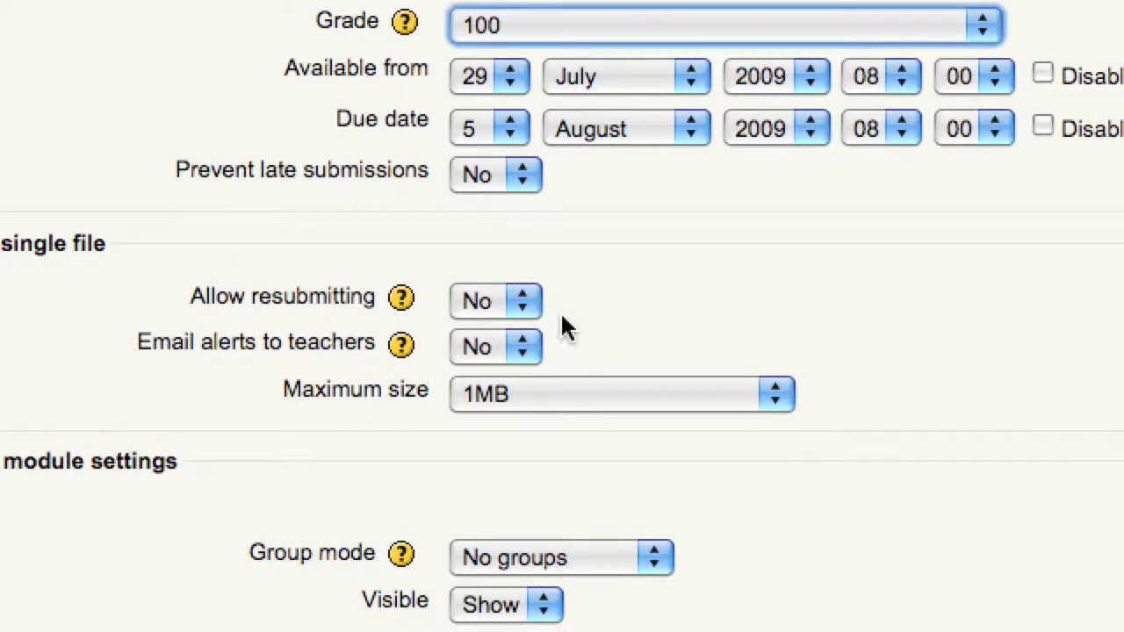
pyautogui.scroll(-3)
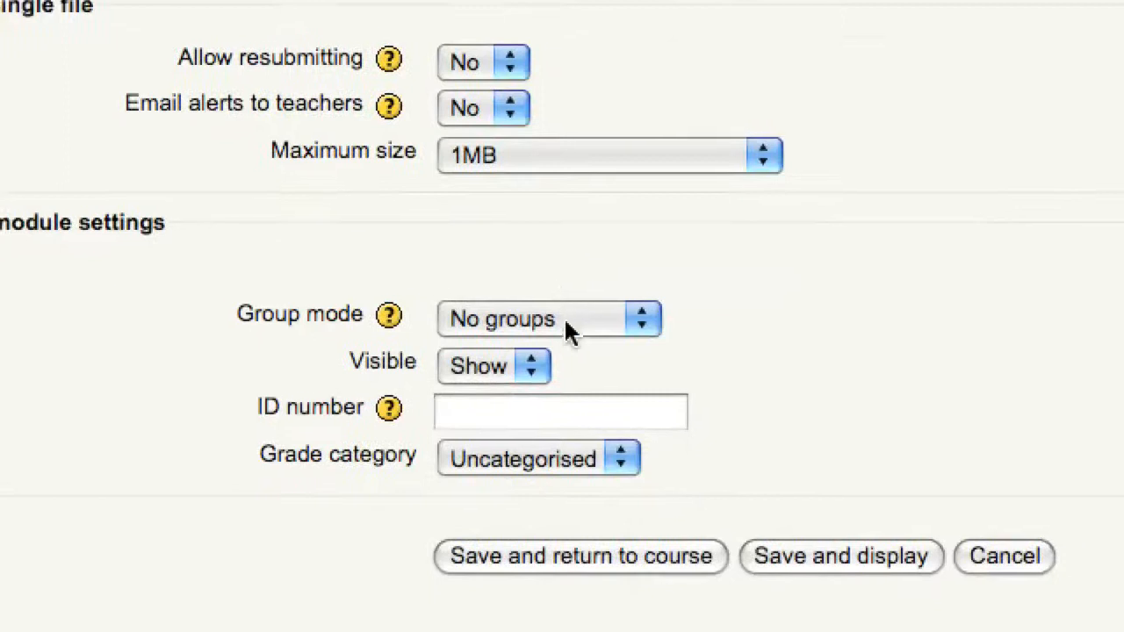
pyautogui.scroll(3)
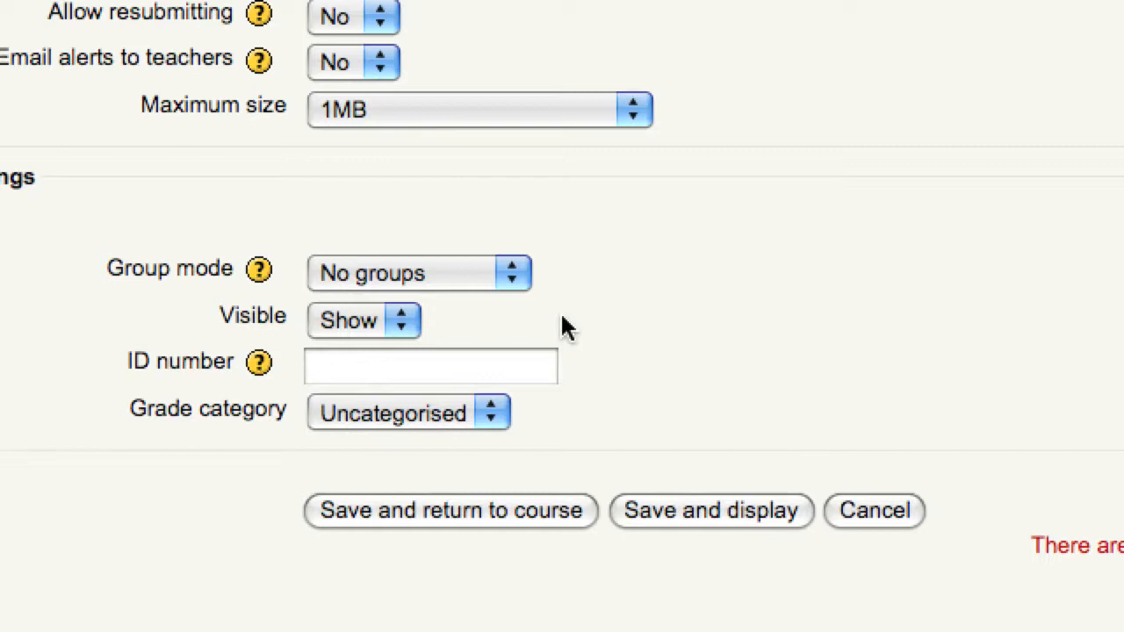
pyautogui.scroll(-3)
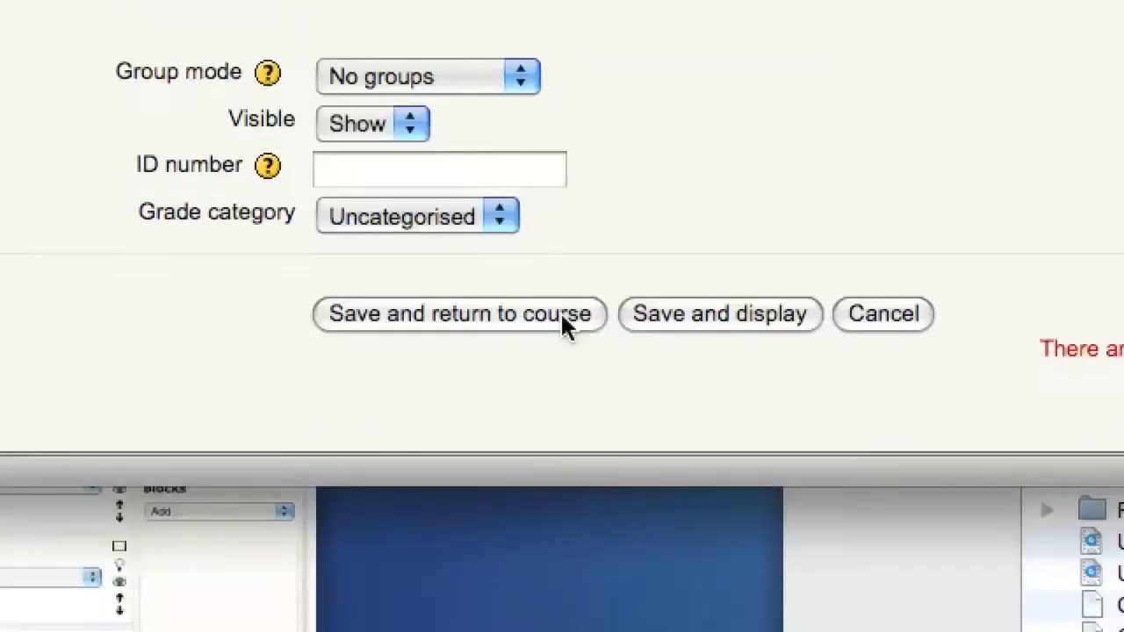
# Save the assignment to the course, then open the Reaction paper #1 link from the outline
pyautogui.click(458, 313)
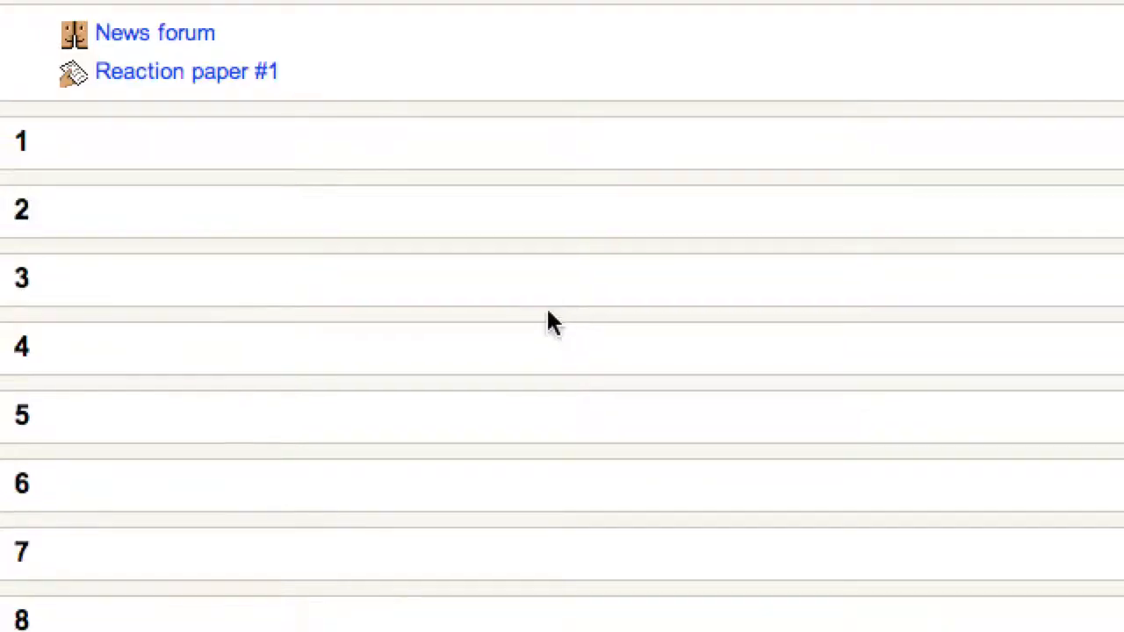
pyautogui.scroll(3)
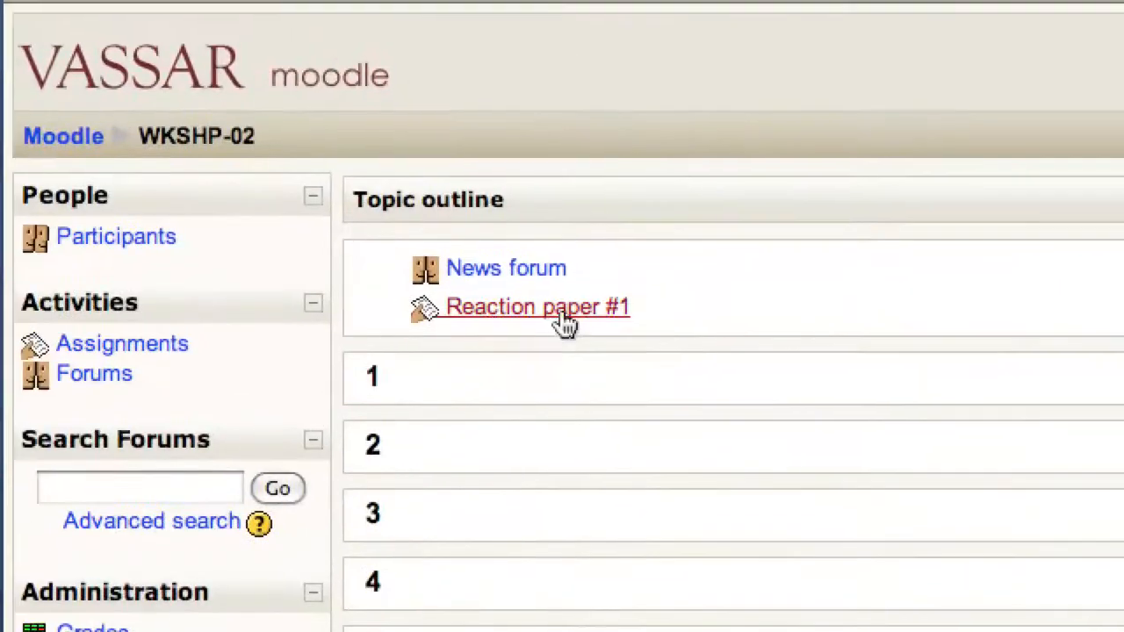
pyautogui.click(537, 306)
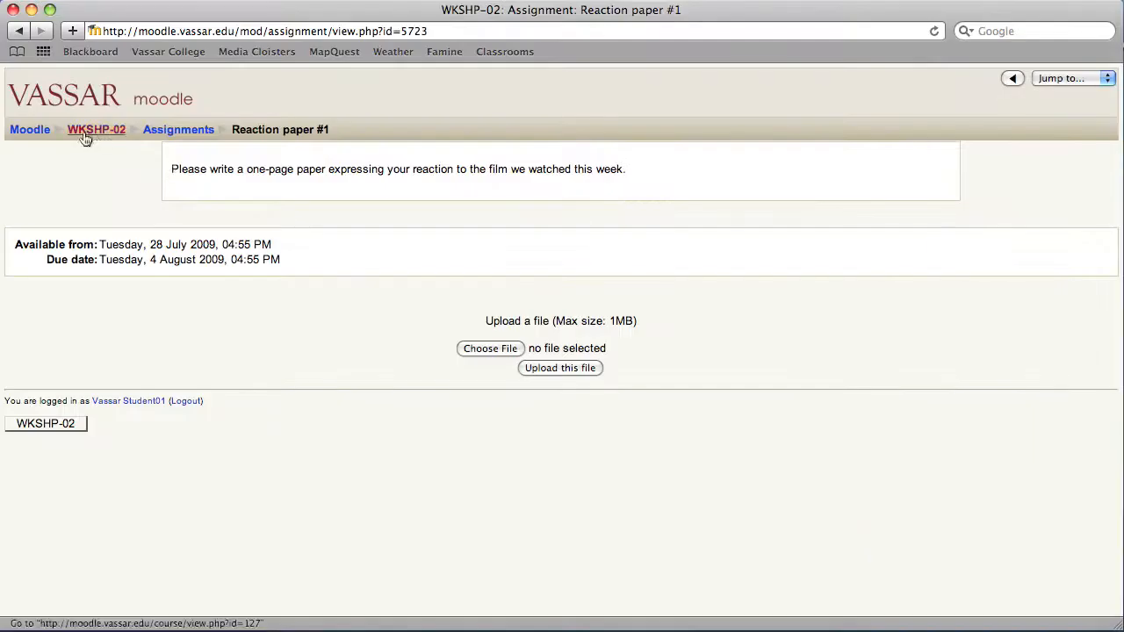
pyautogui.click(96, 129)
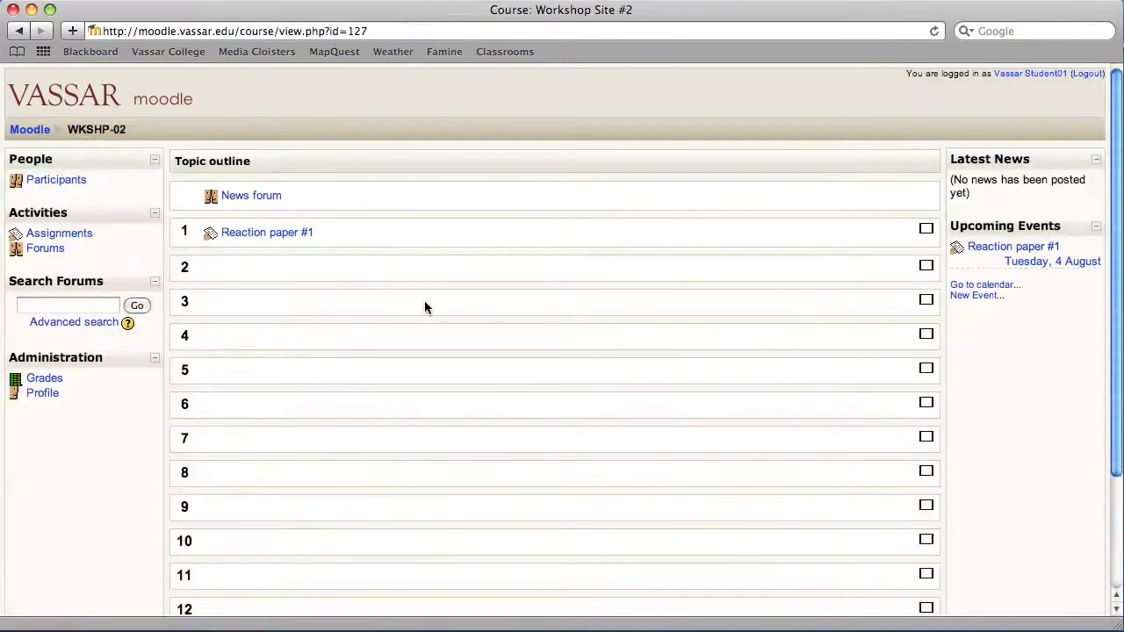
pyautogui.moveTo(267, 232)
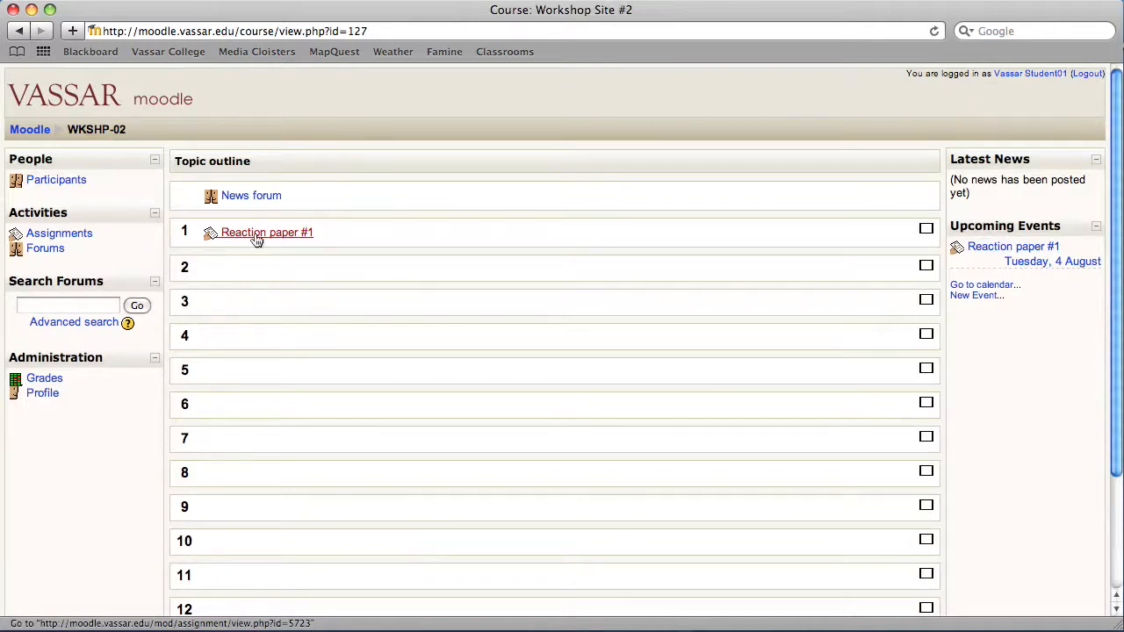
pyautogui.click(266, 231)
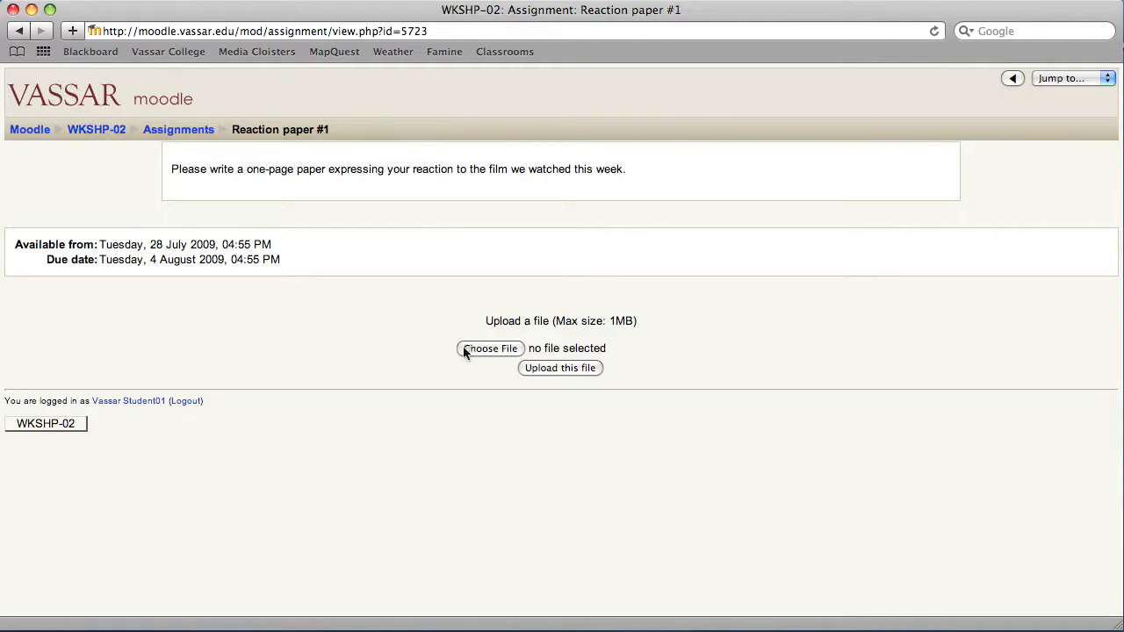
pyautogui.moveTo(500, 367)
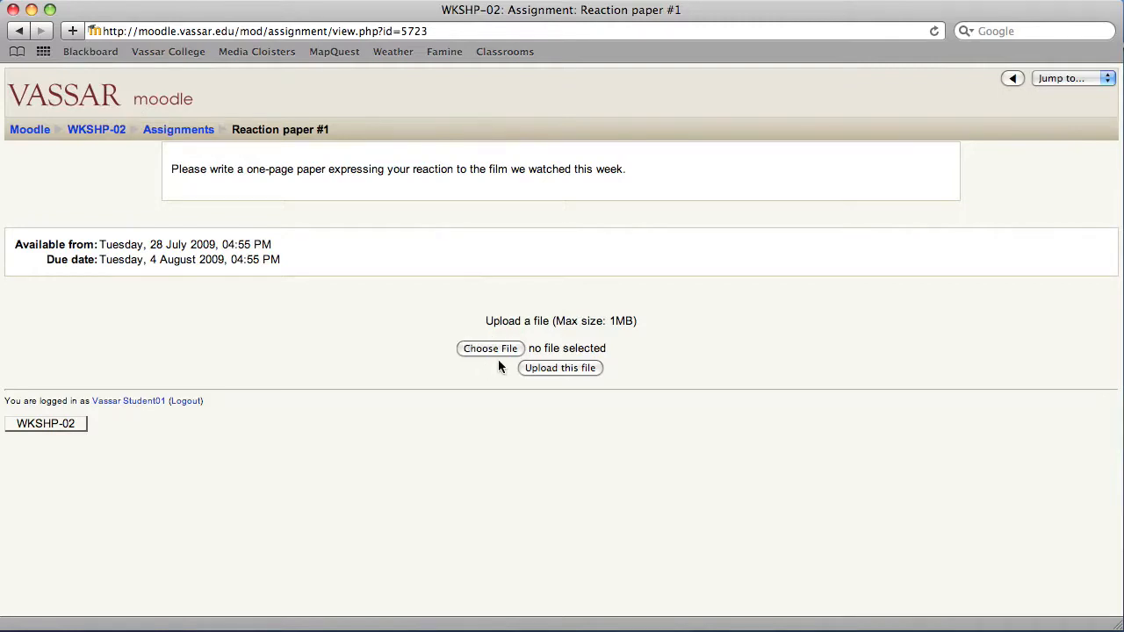
# Choose S1_paper.doc and upload it as the student's Reaction paper #1 submission
pyautogui.click(490, 349)
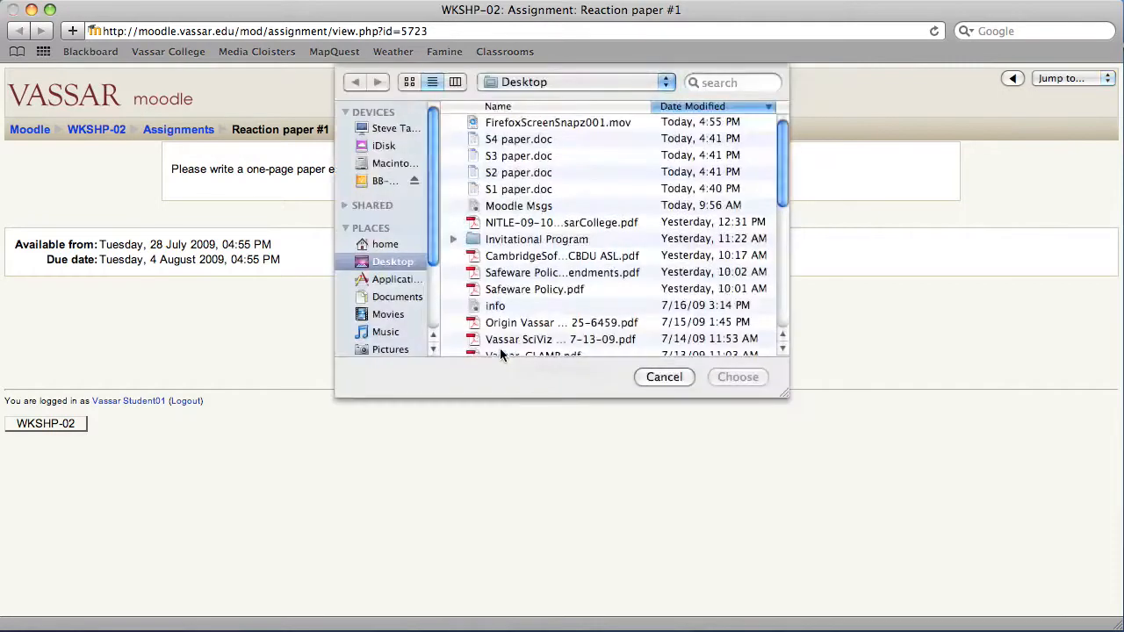
pyautogui.click(518, 188)
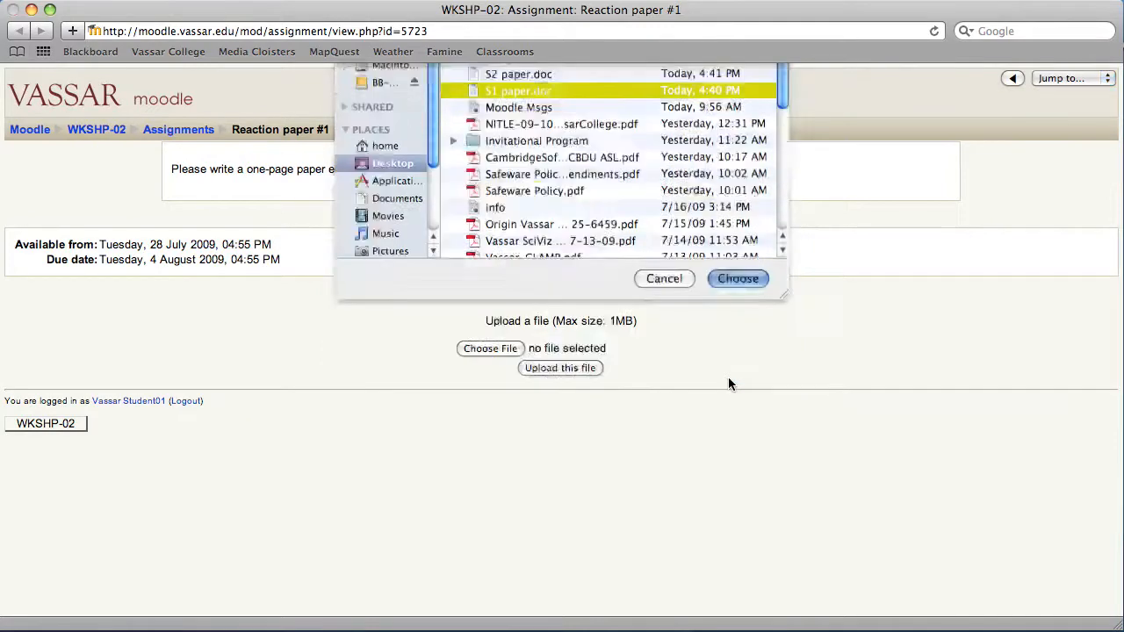
pyautogui.click(738, 278)
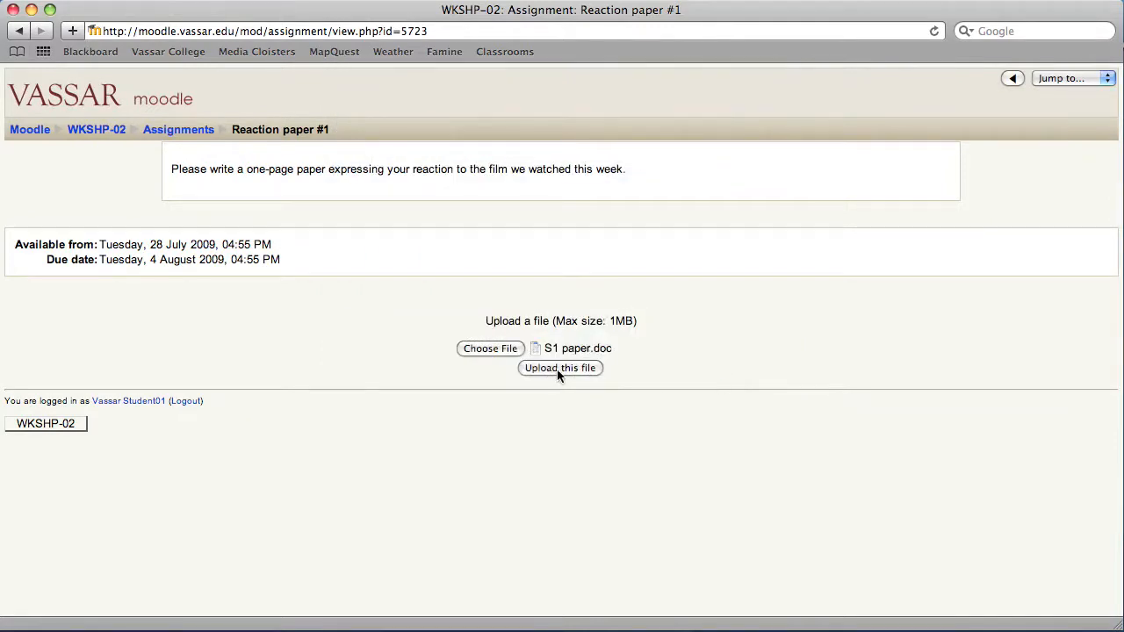
pyautogui.click(559, 367)
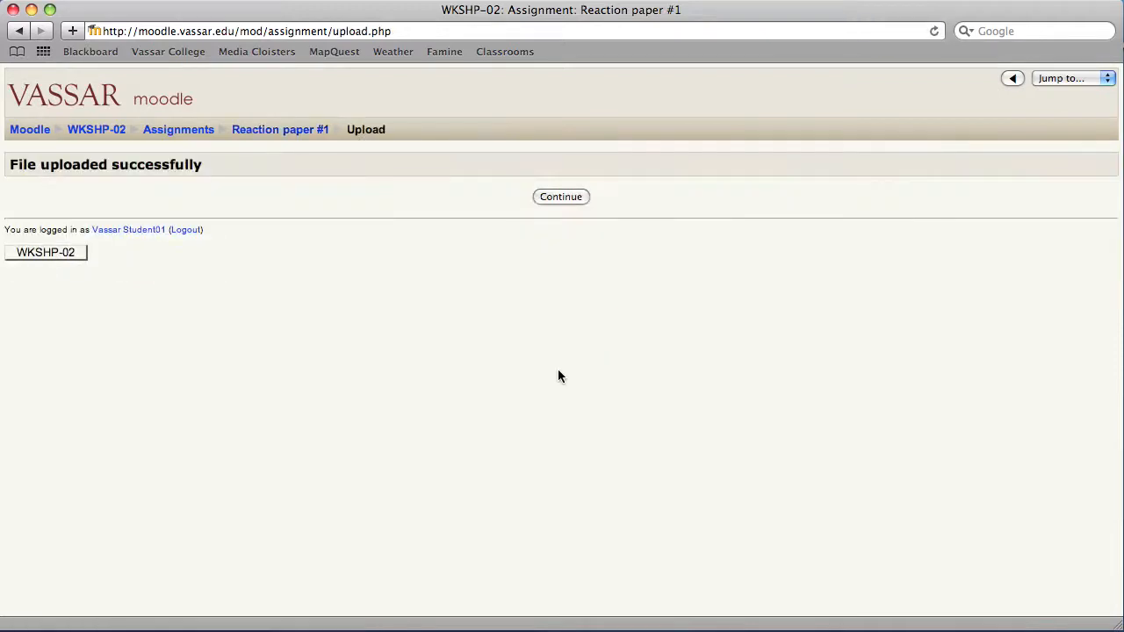
pyautogui.click(561, 197)
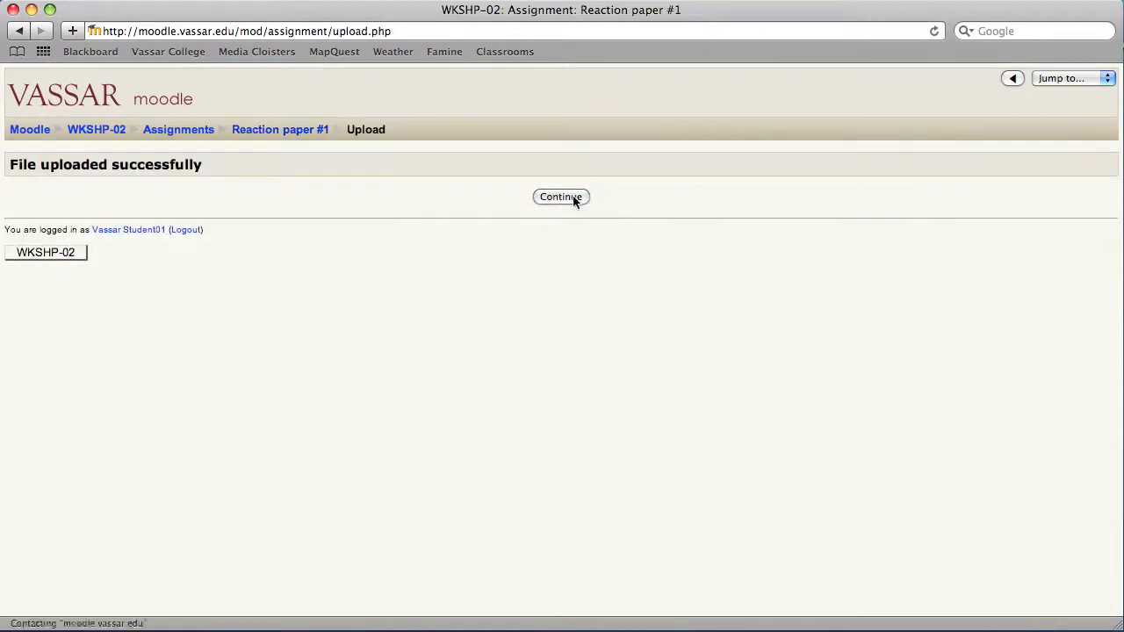
pyautogui.click(561, 196)
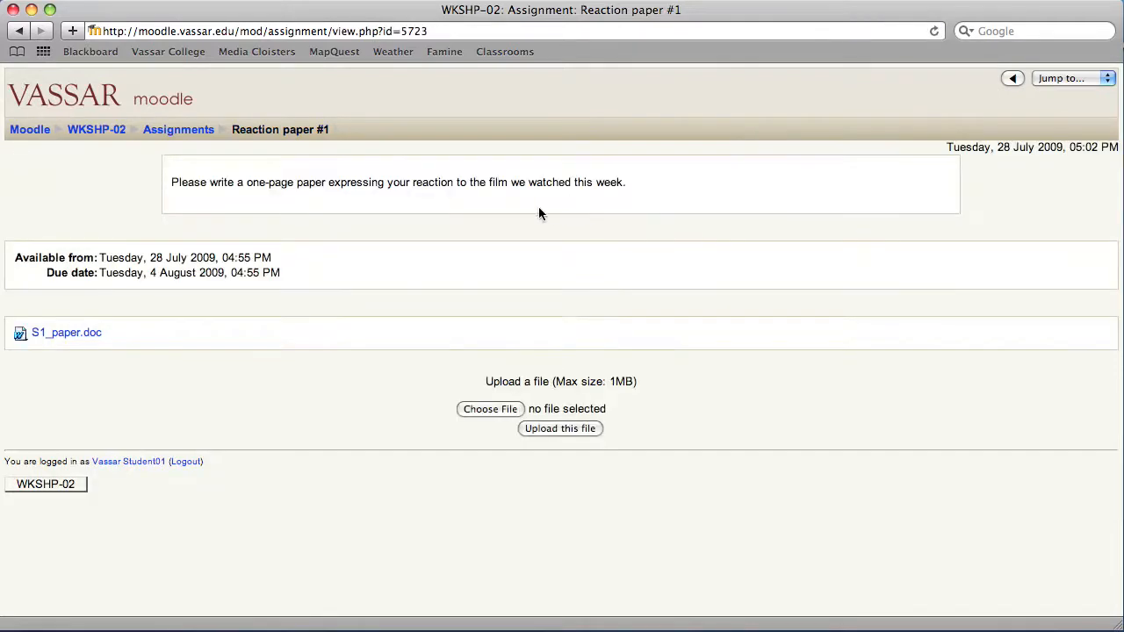
pyautogui.moveTo(78, 356)
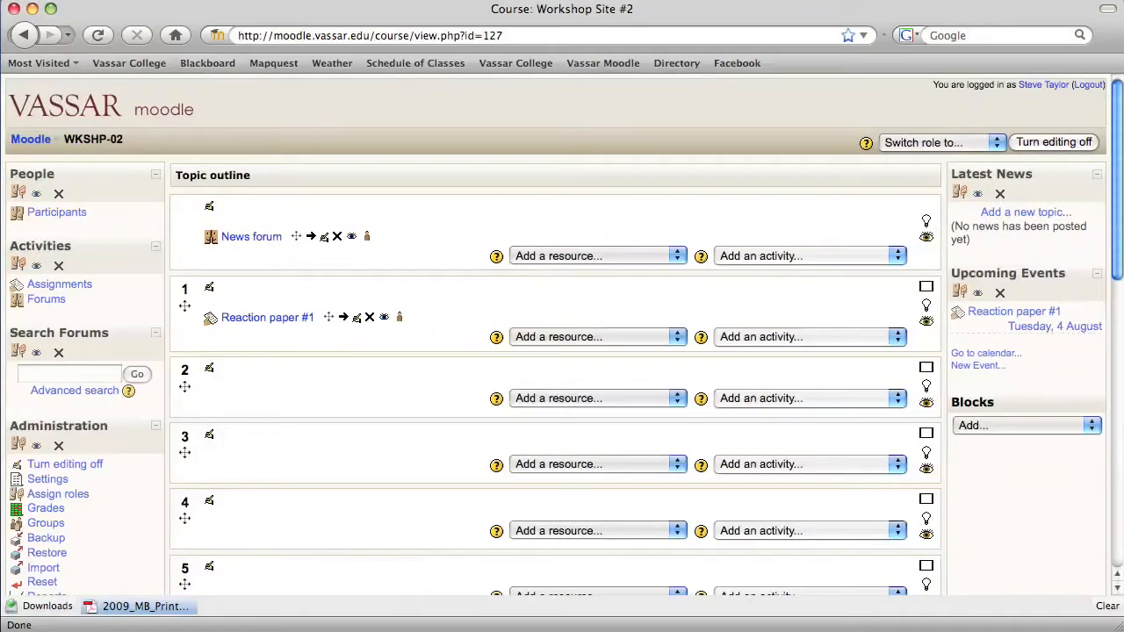
pyautogui.moveTo(453, 313)
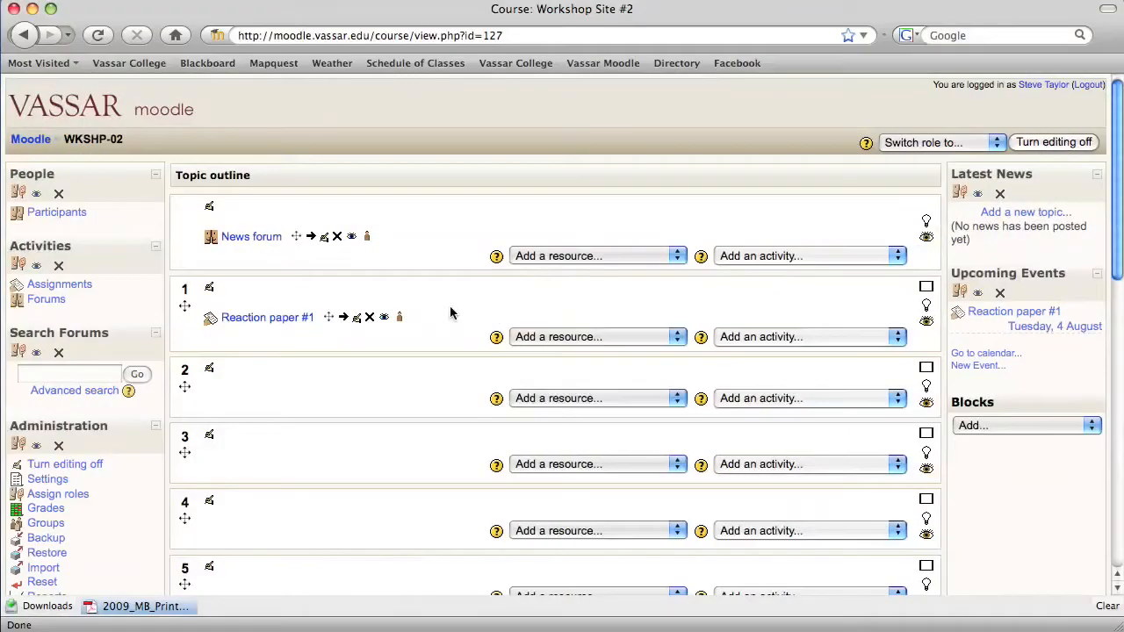
pyautogui.moveTo(378, 342)
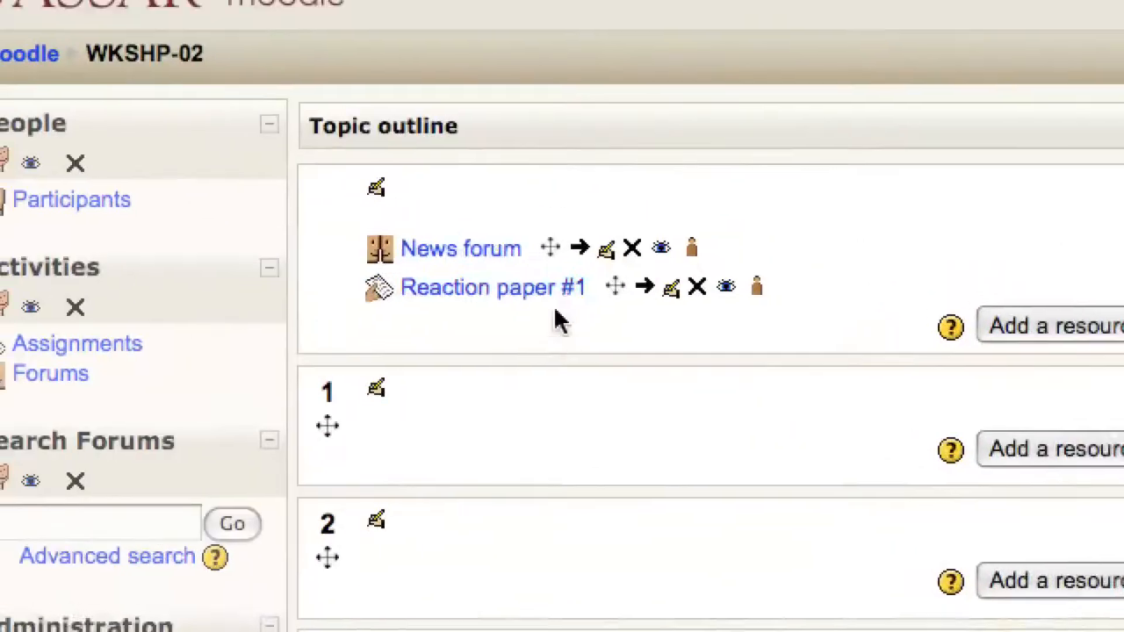
# Open Reaction paper #1 and view its 1 submitted assignment
pyautogui.click(492, 286)
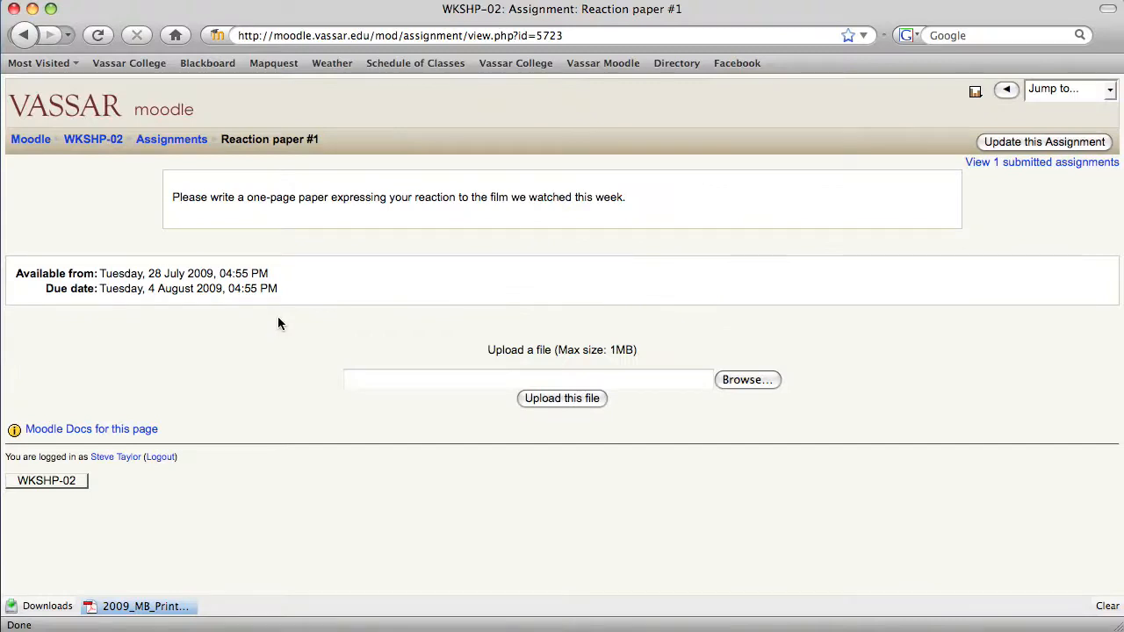
pyautogui.moveTo(1056, 176)
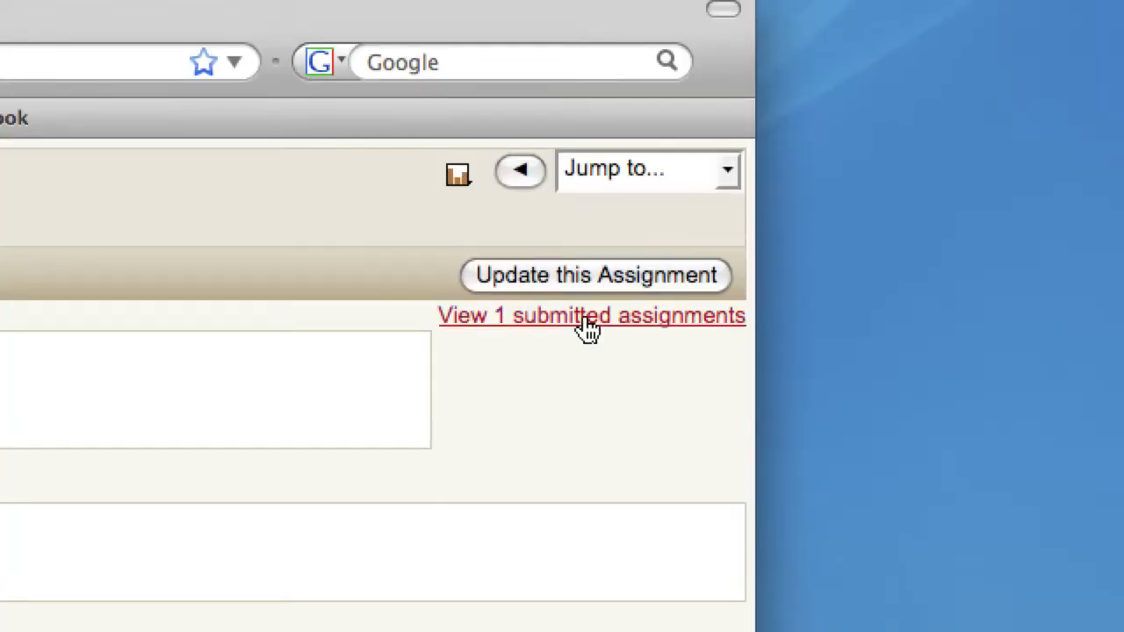
pyautogui.click(592, 316)
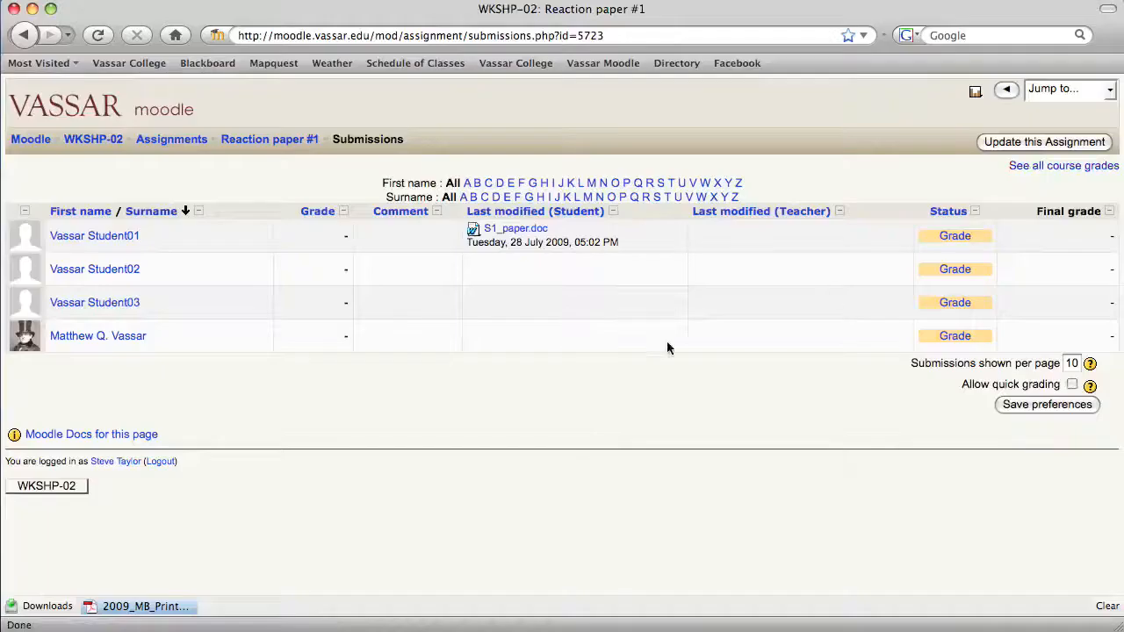
pyautogui.moveTo(145, 253)
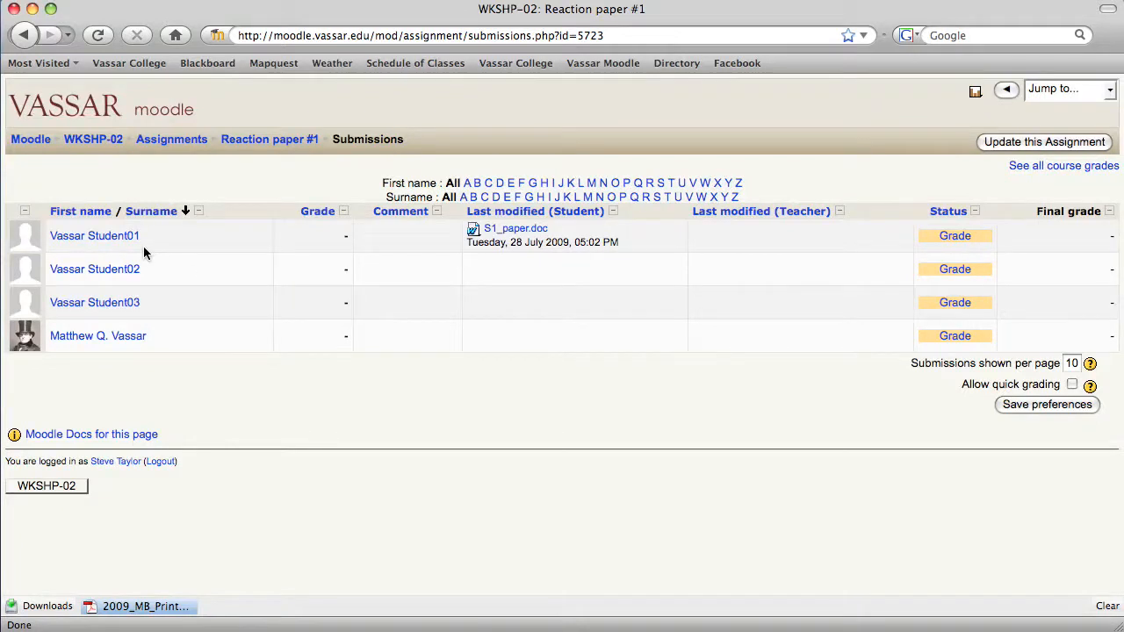
pyautogui.moveTo(571, 249)
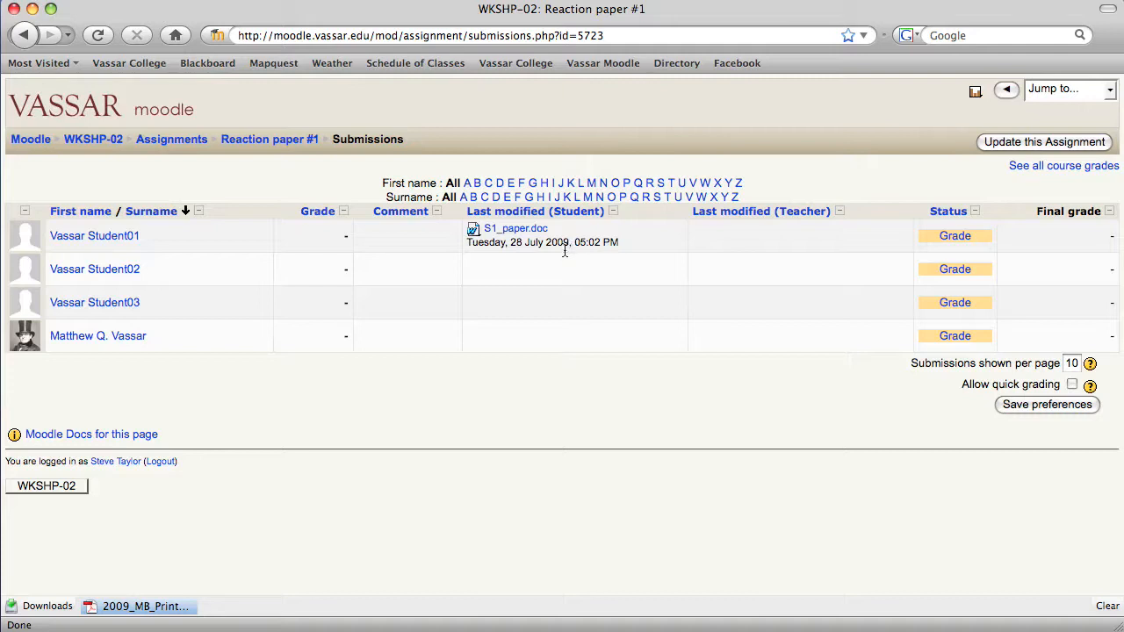
pyautogui.click(516, 228)
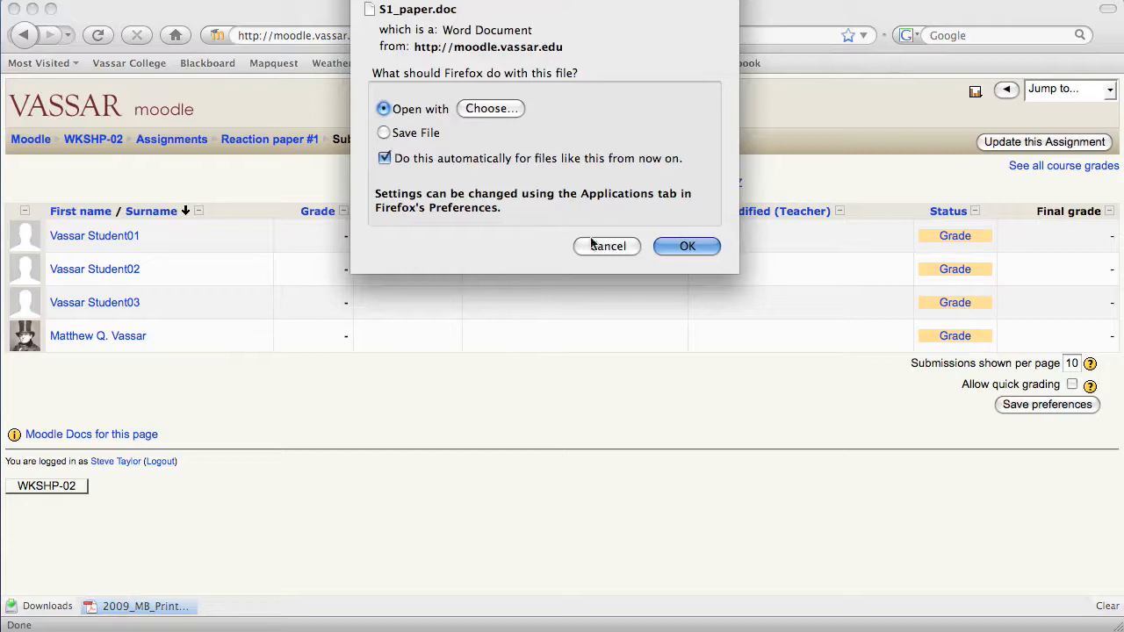
pyautogui.click(607, 246)
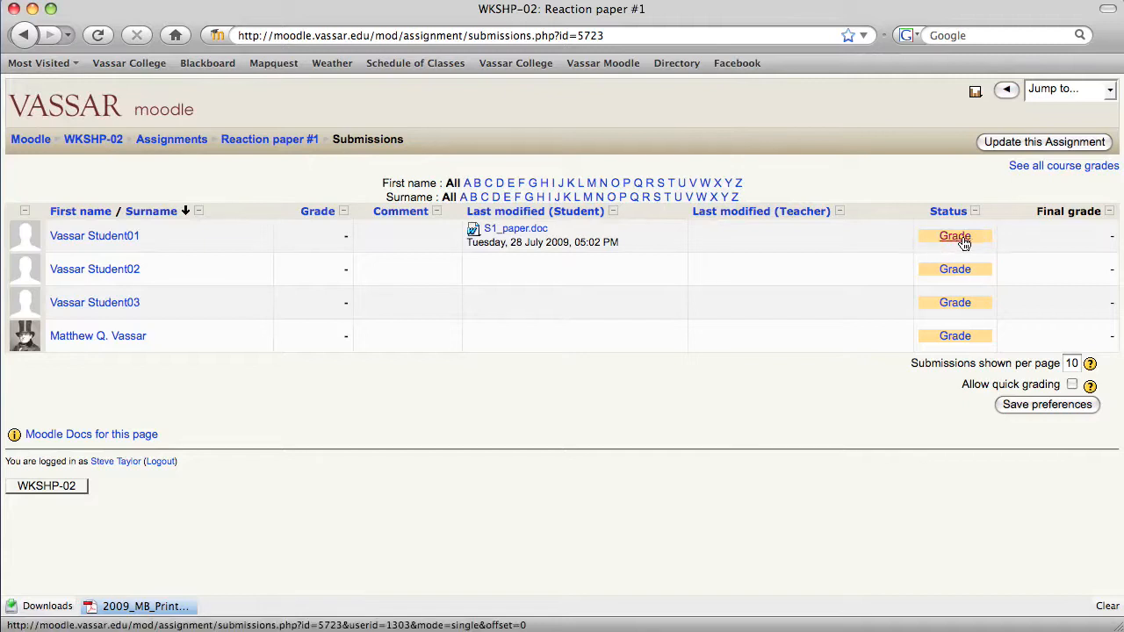
pyautogui.moveTo(963, 243)
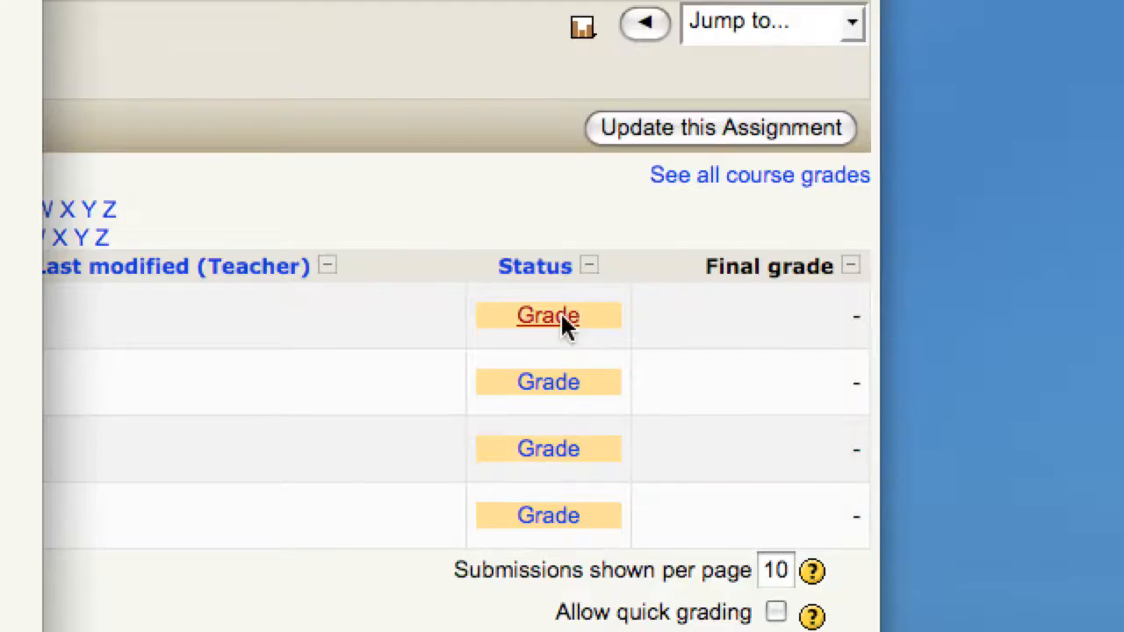
# Grade Vassar Student01 85/100 with 'Good job, but be careful of punctuation.', no notification email
pyautogui.click(547, 316)
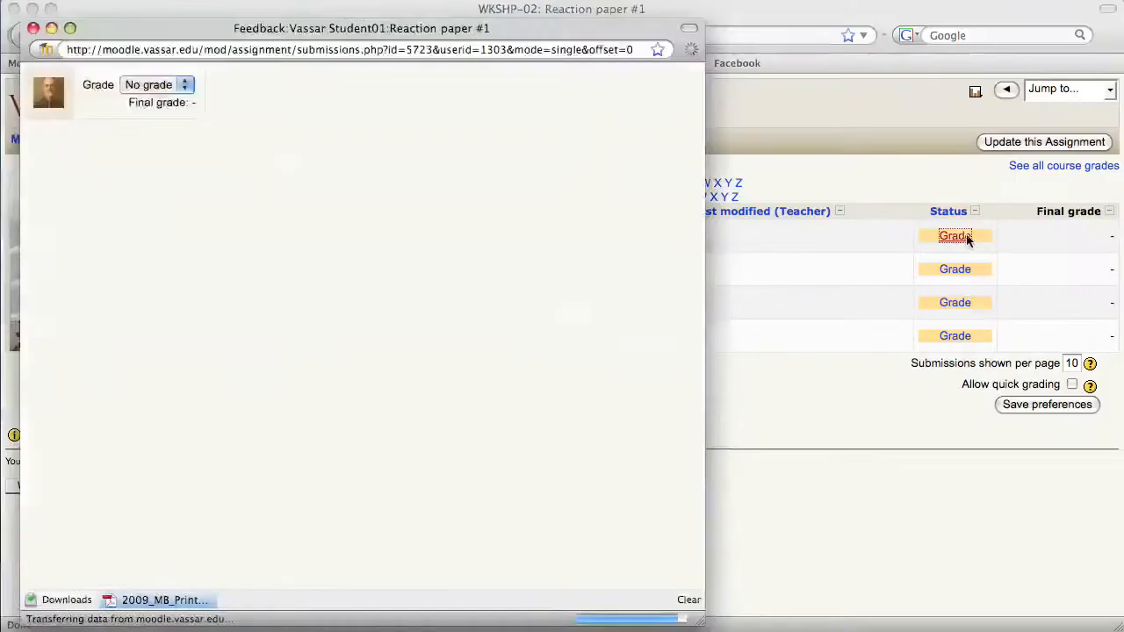
pyautogui.click(955, 235)
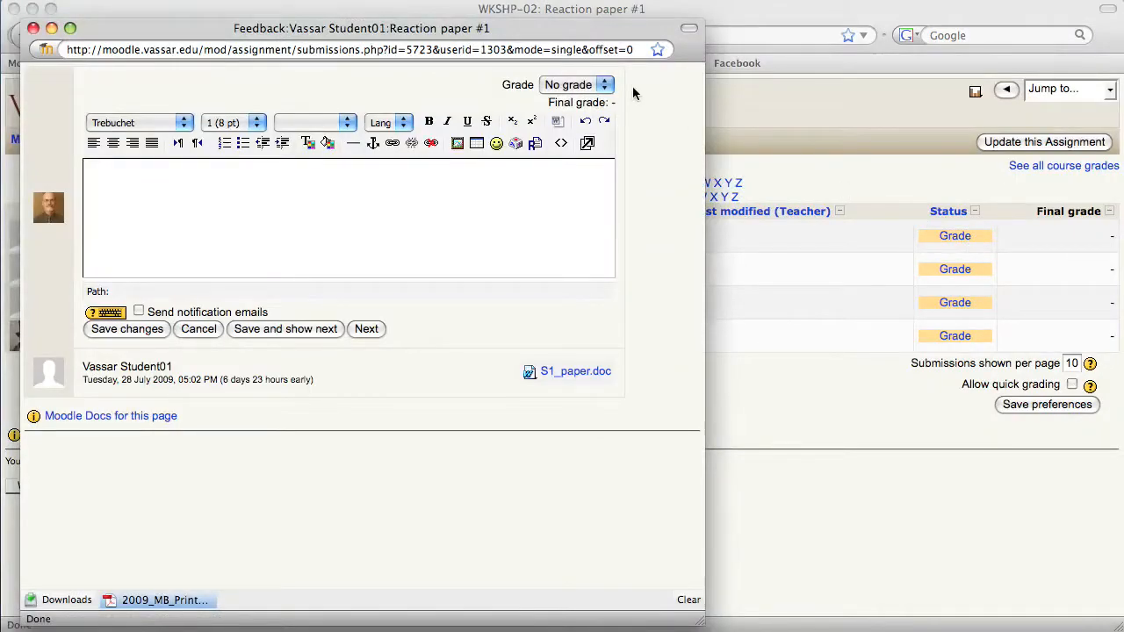
pyautogui.click(604, 84)
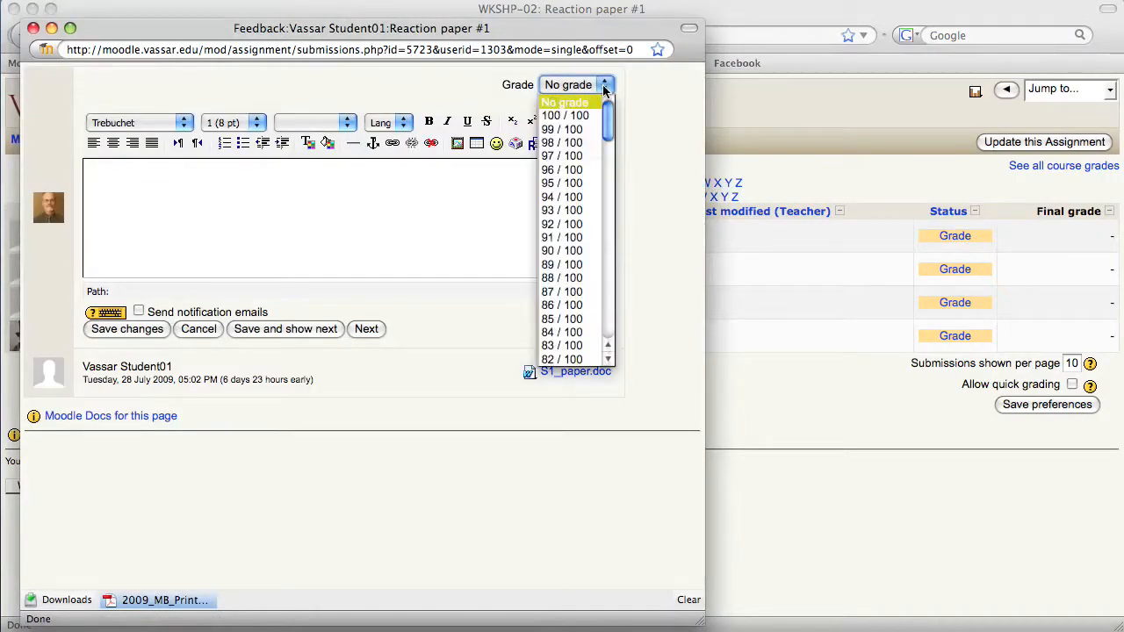
pyautogui.moveTo(562, 318)
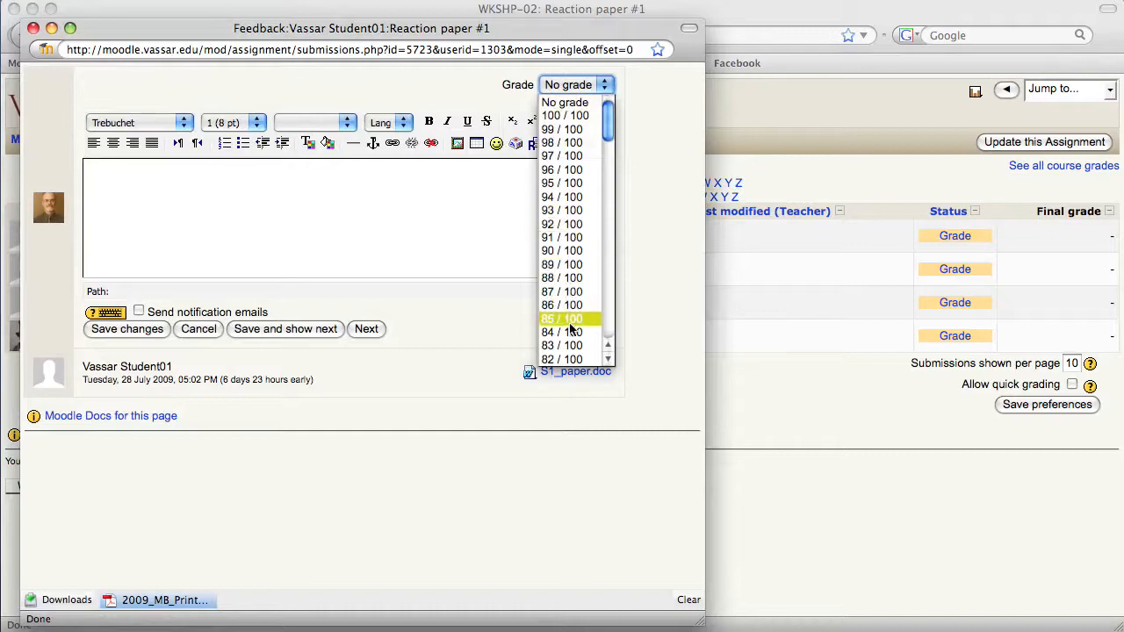
pyautogui.click(561, 318)
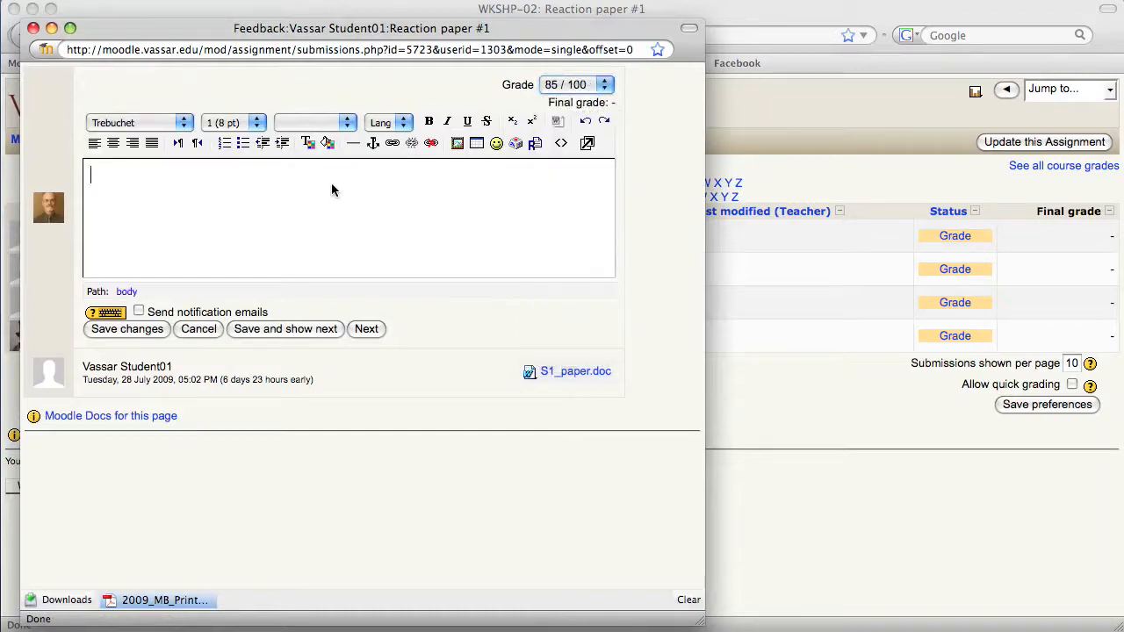
pyautogui.write('G')
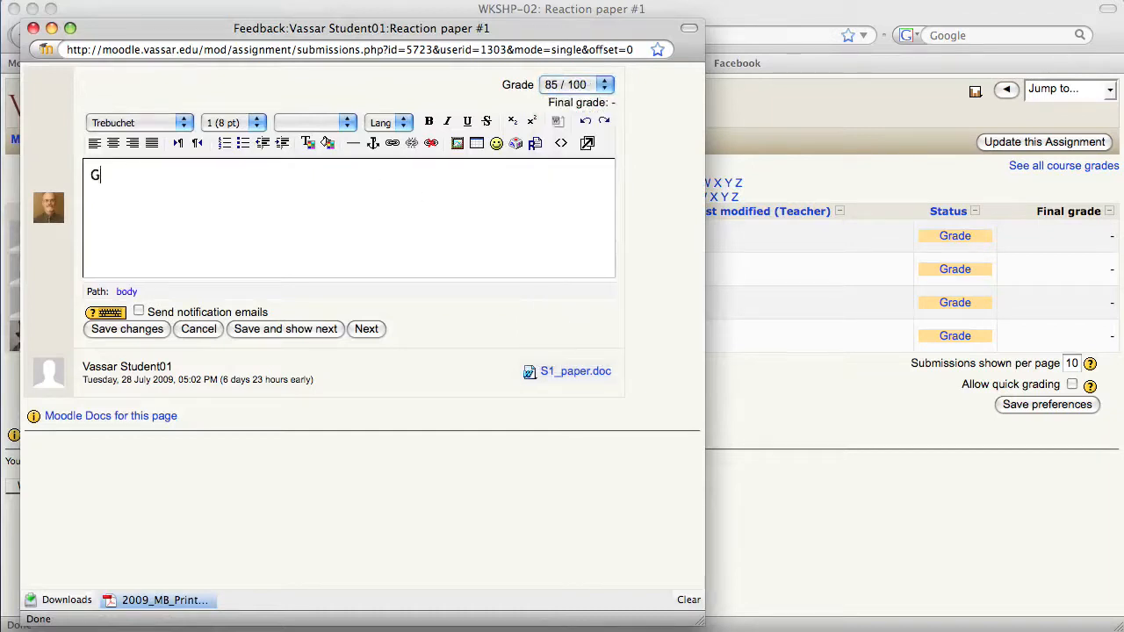
pyautogui.write('ood job, but be ca')
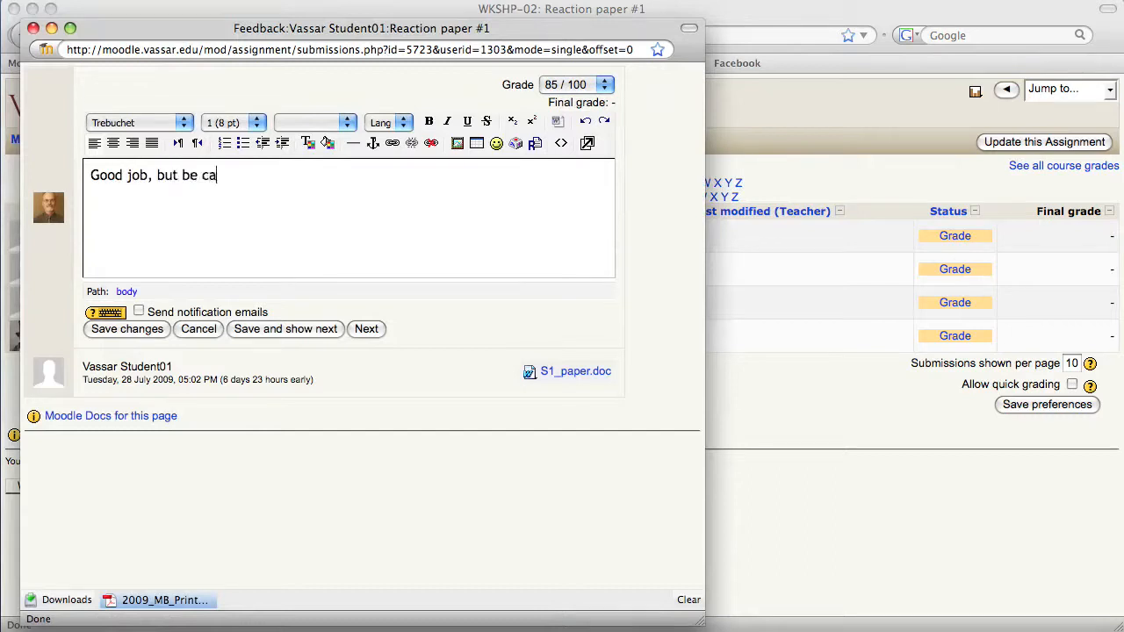
pyautogui.write('reful of punctuation.')
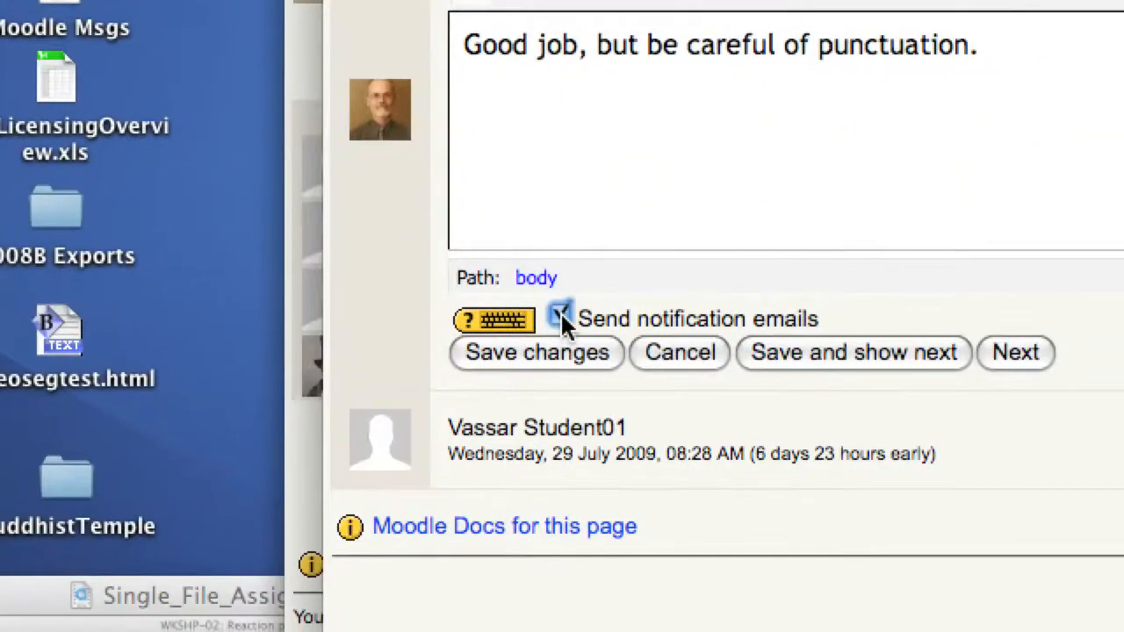
pyautogui.click(561, 318)
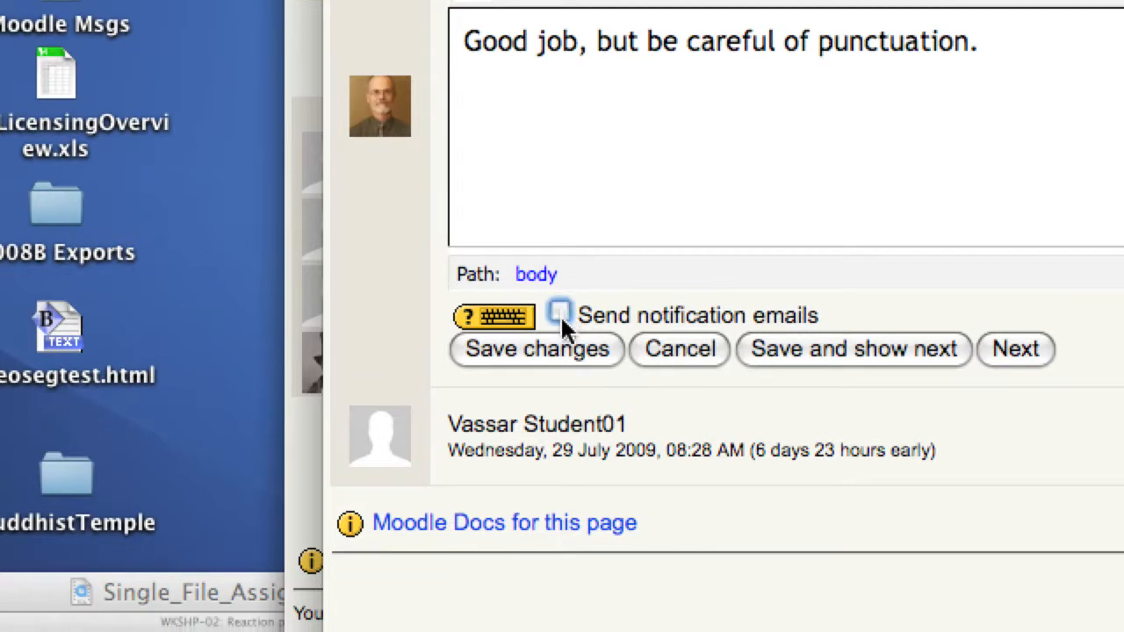
pyautogui.click(536, 349)
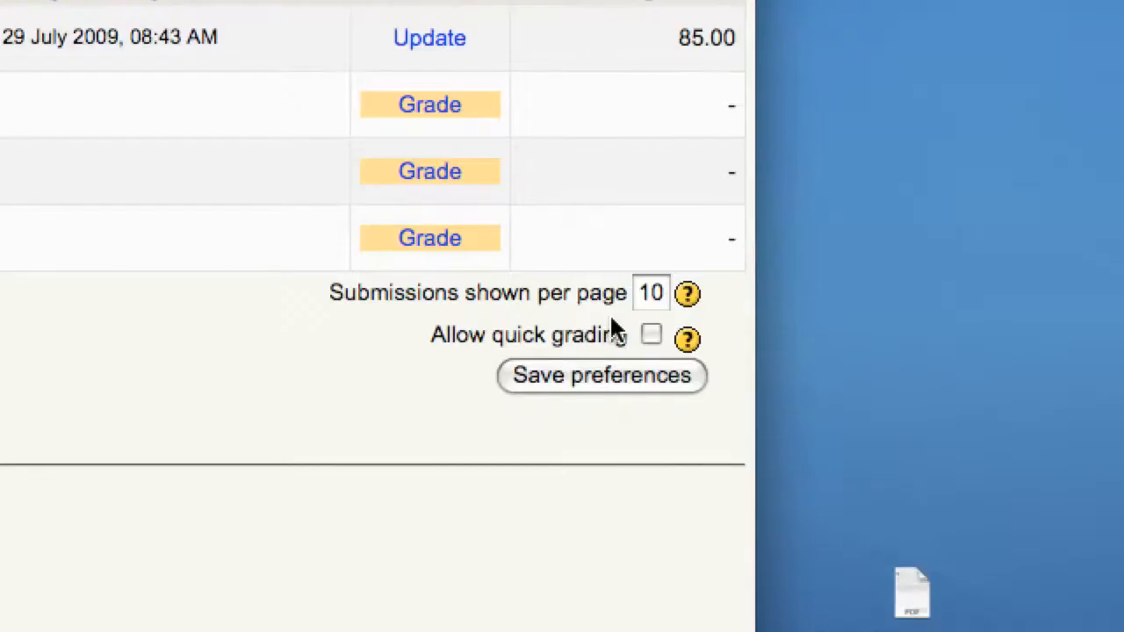
# Turn on 'Allow quick grading' and save the preference
pyautogui.scroll(3)
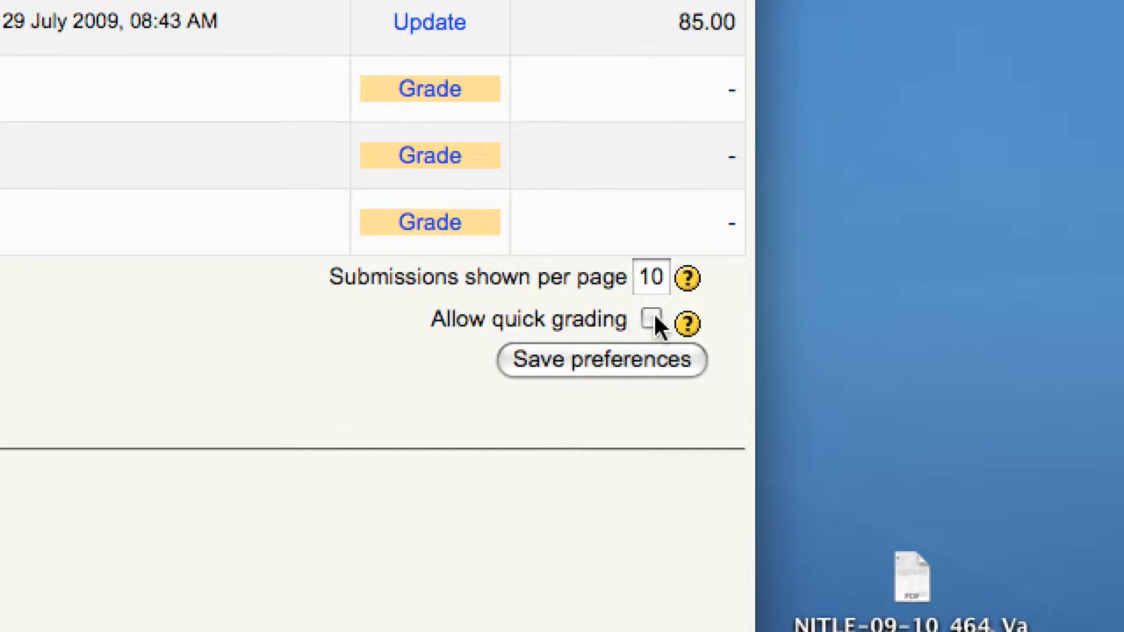
pyautogui.click(651, 319)
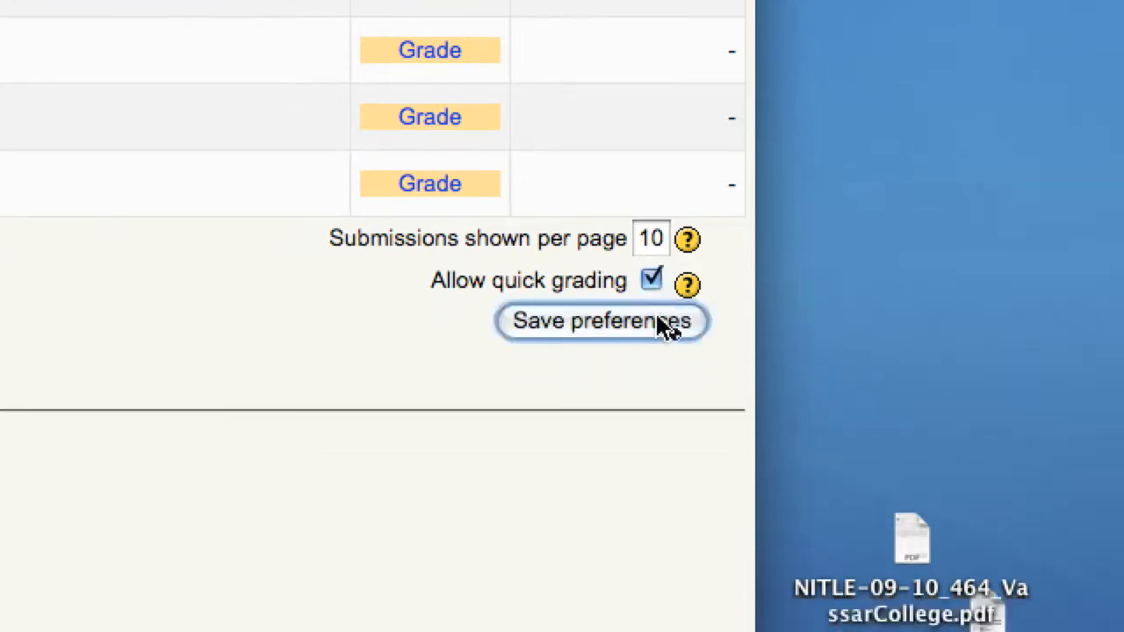
pyautogui.click(602, 320)
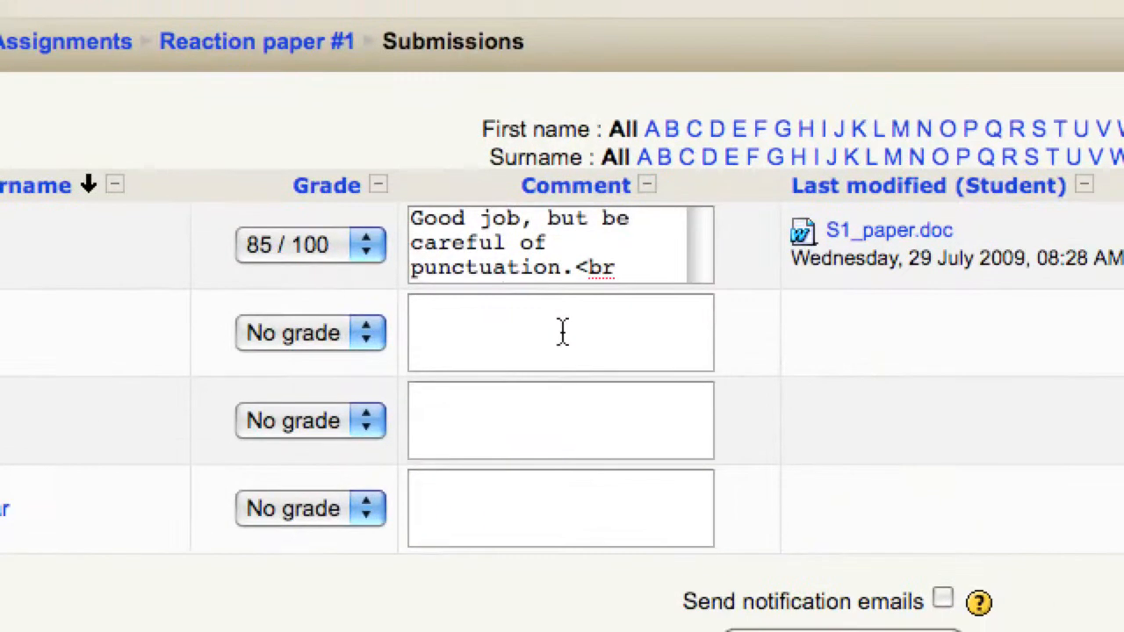
pyautogui.scroll(-3)
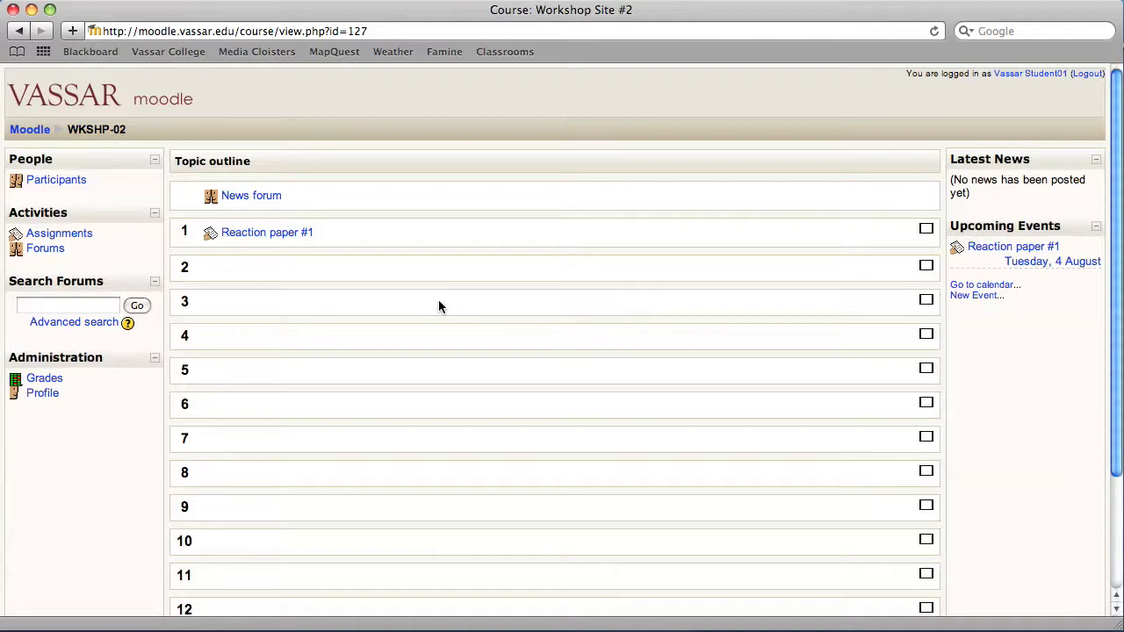
pyautogui.moveTo(319, 270)
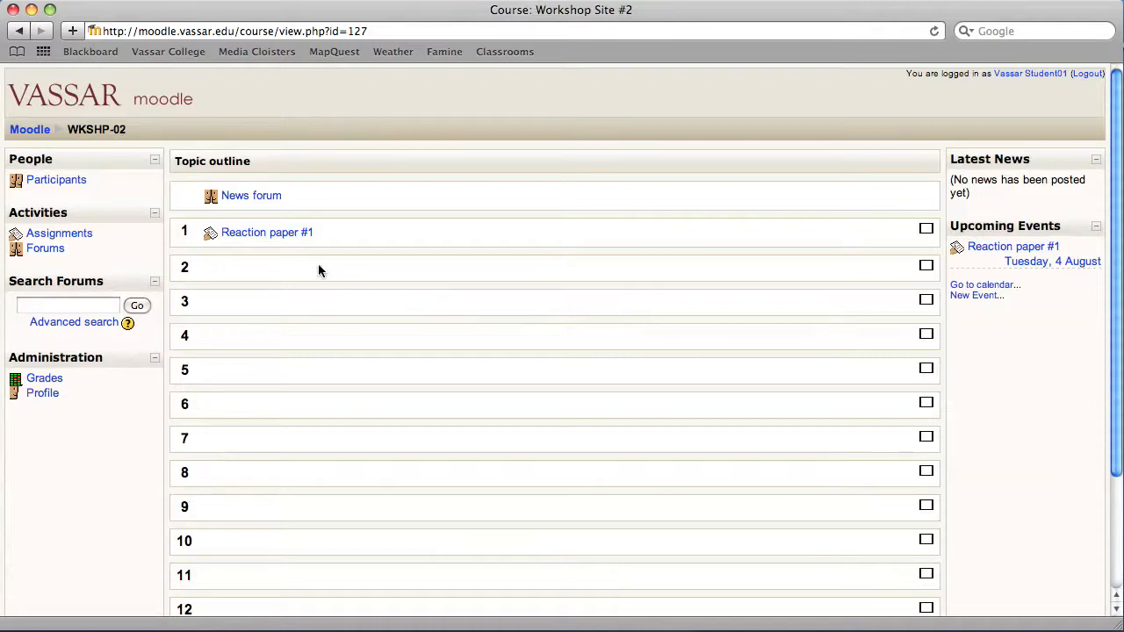
# Open Reaction paper #1 as Vassar Student01 to view the 85/100 grade and feedback
pyautogui.click(267, 232)
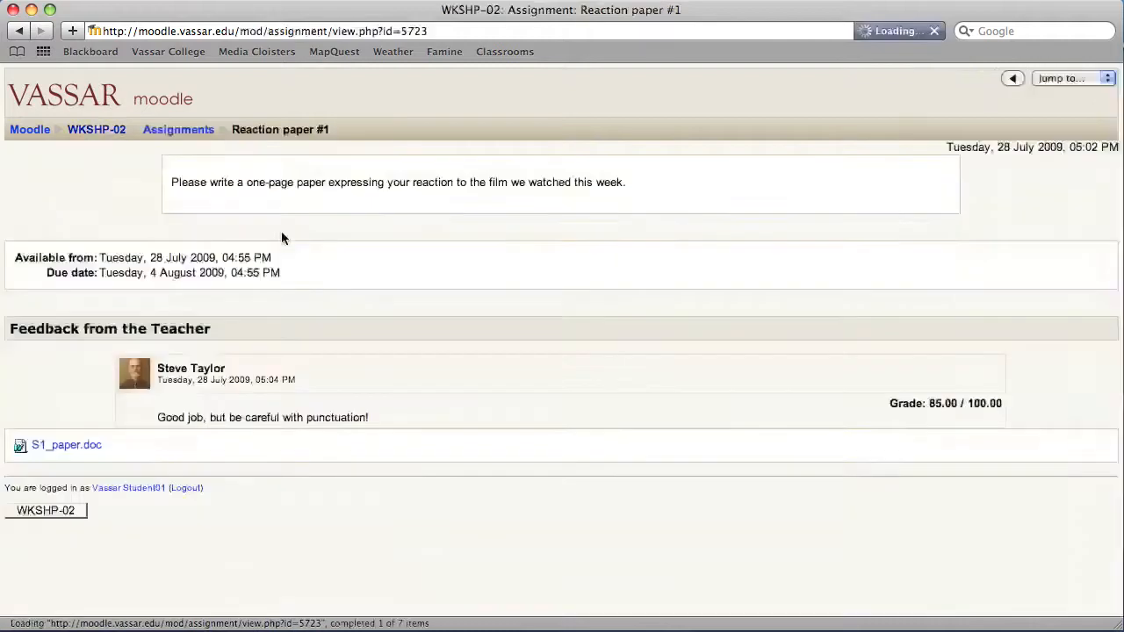